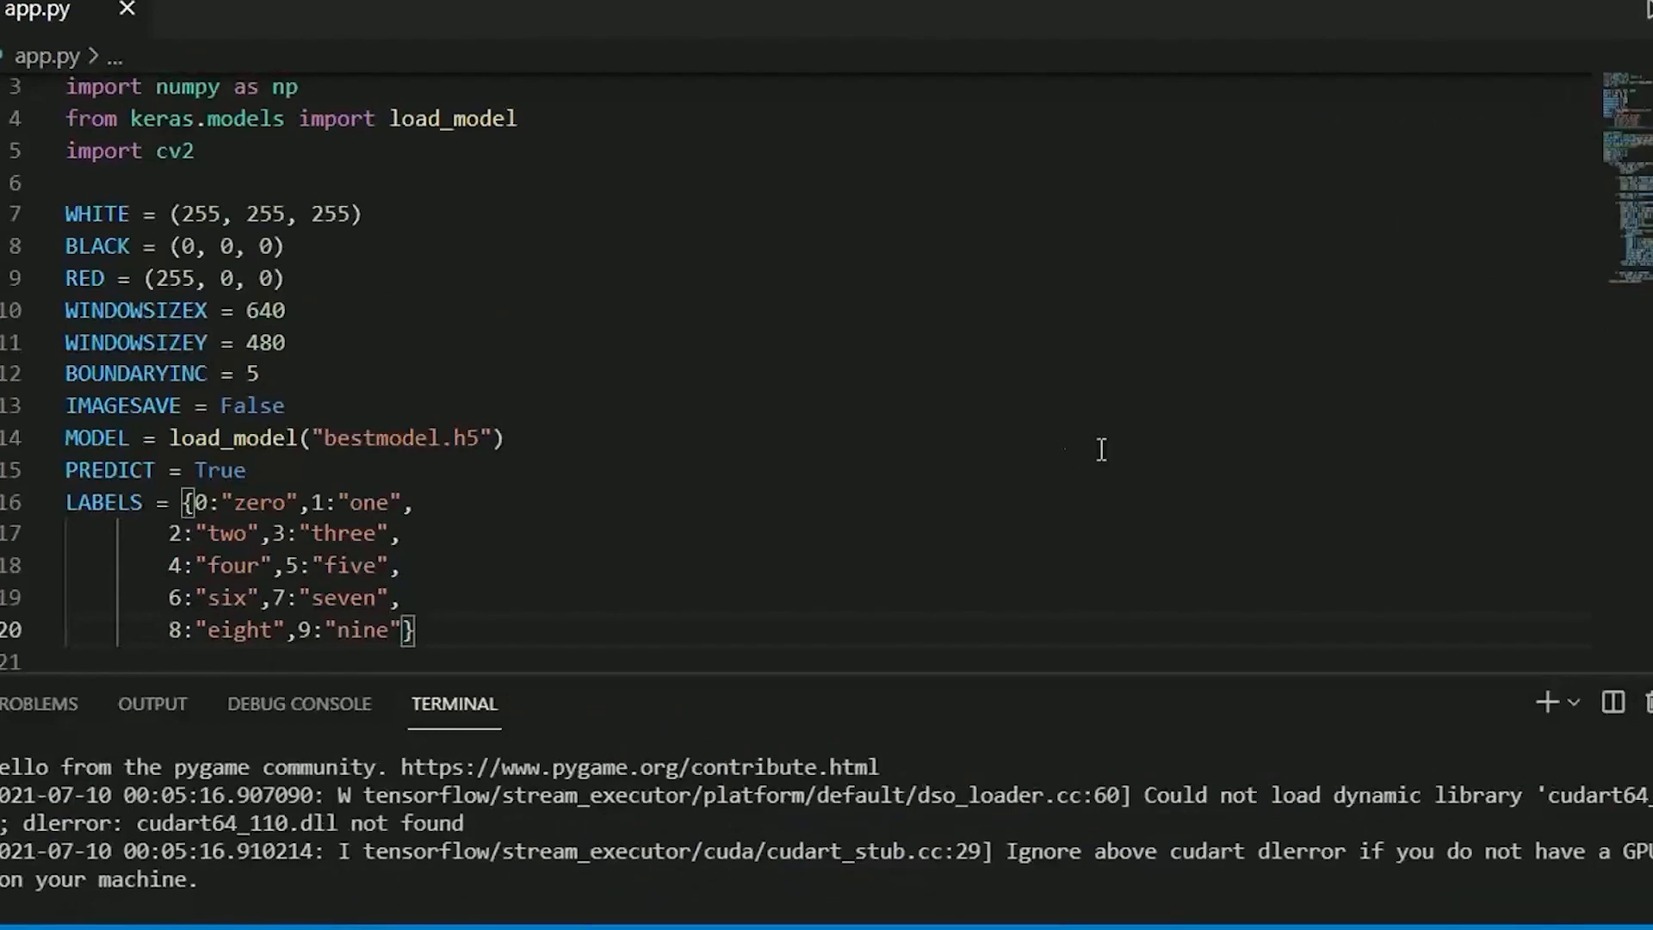
mouse_move(89, 437)
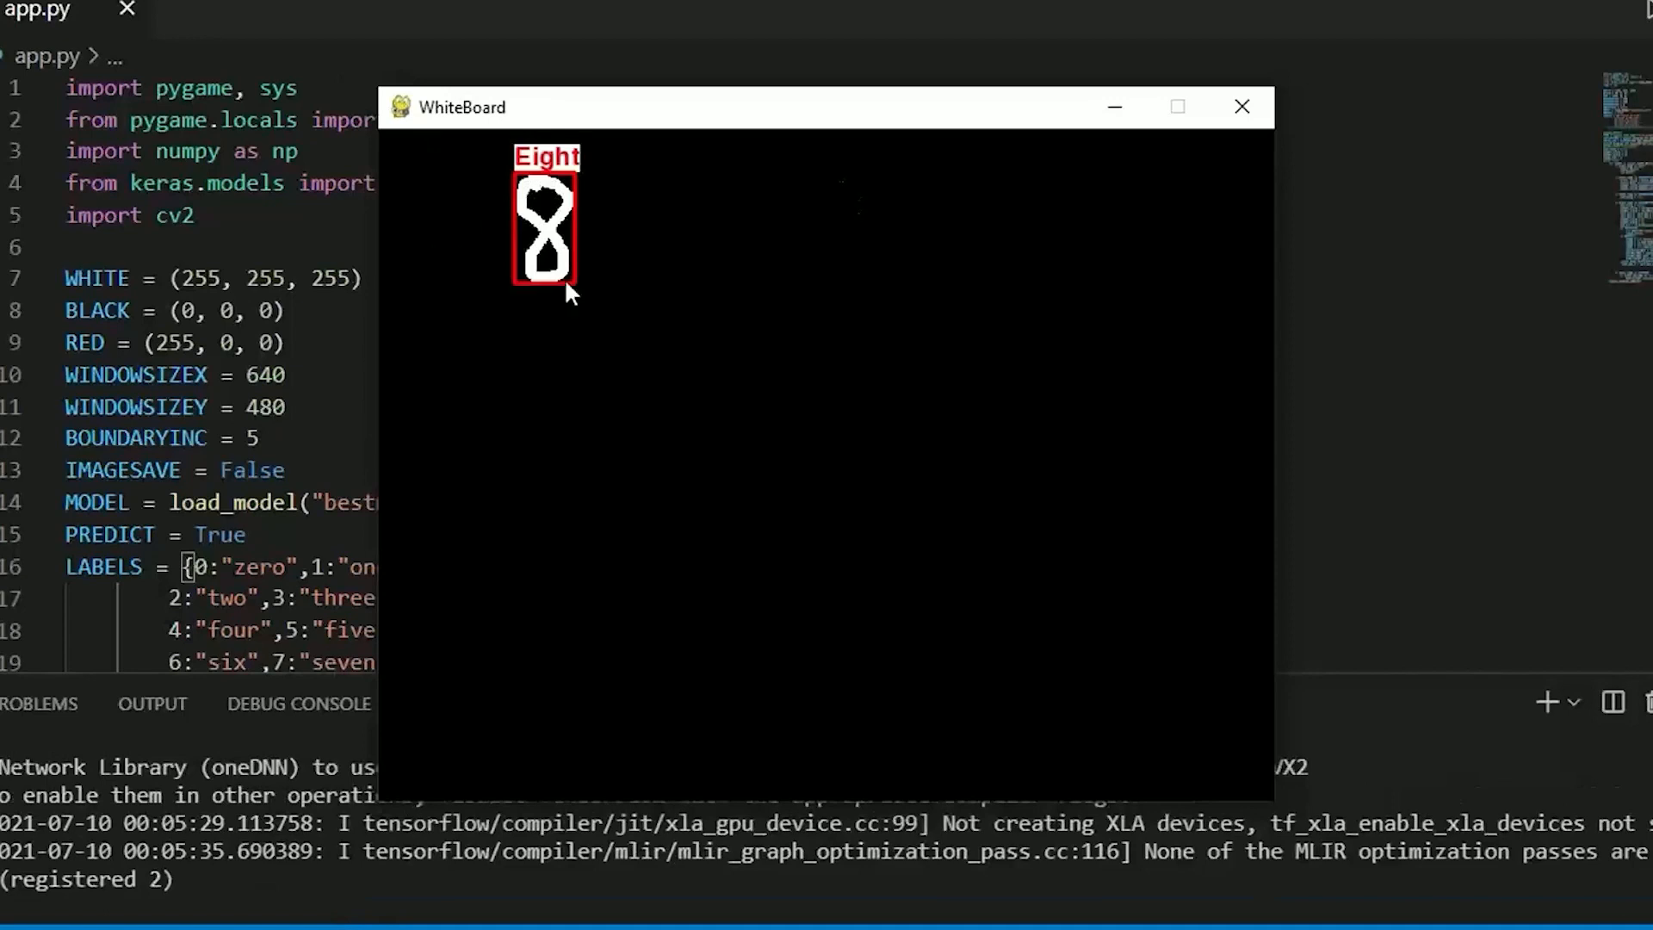
mouse_move(978, 327)
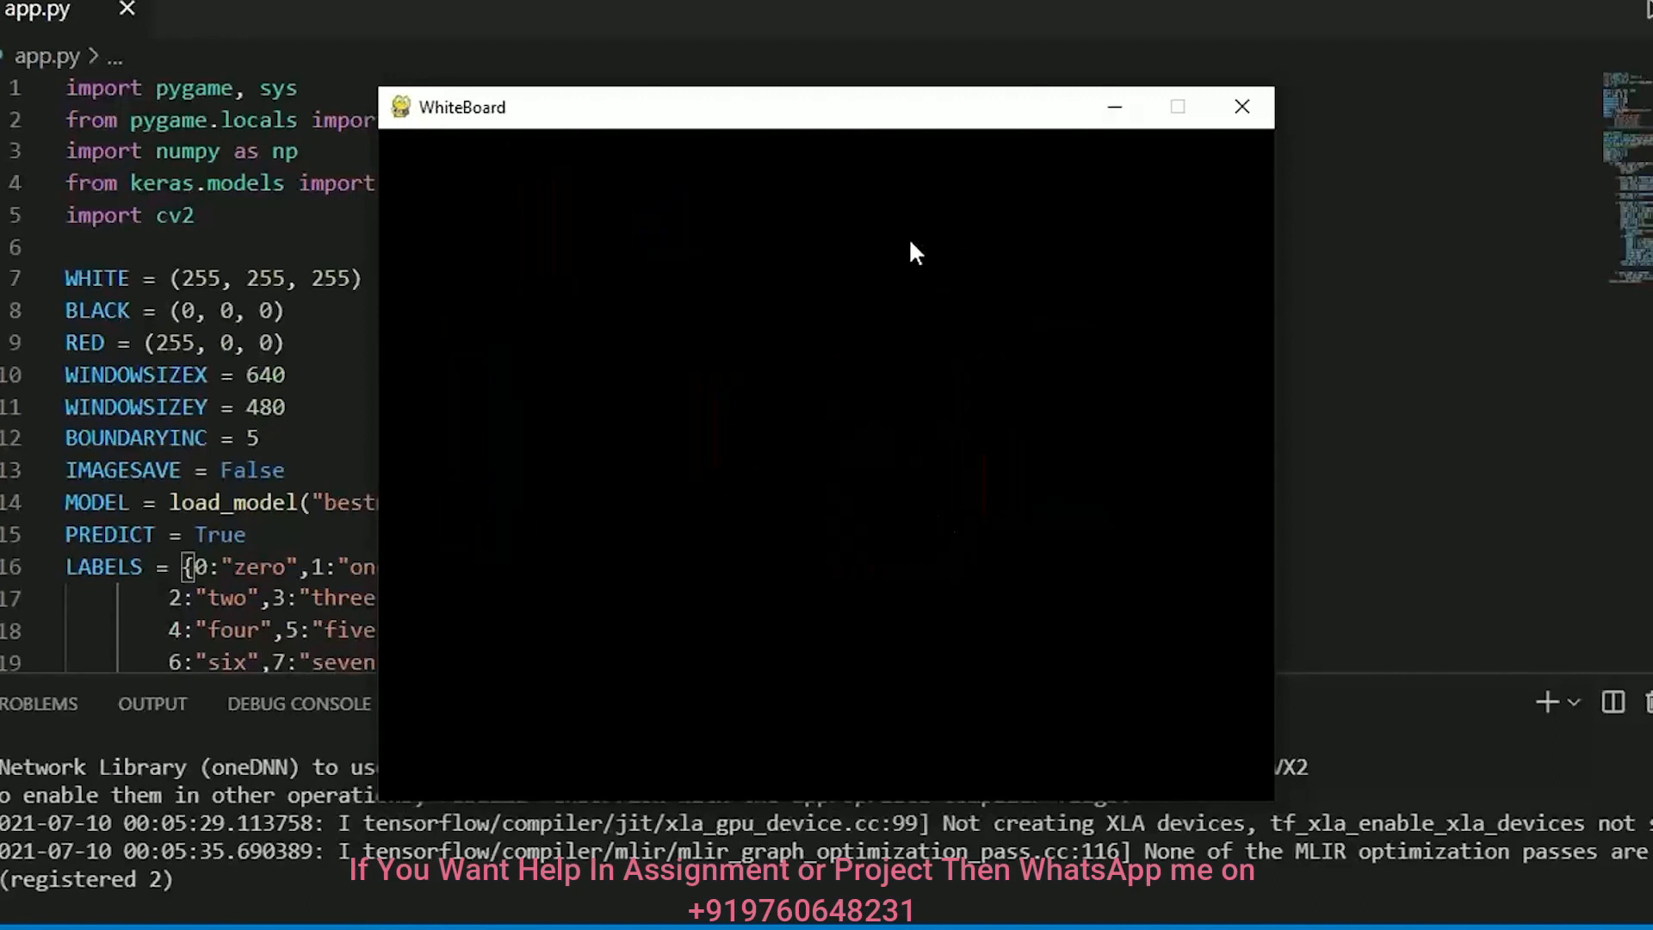
mouse_move(516, 236)
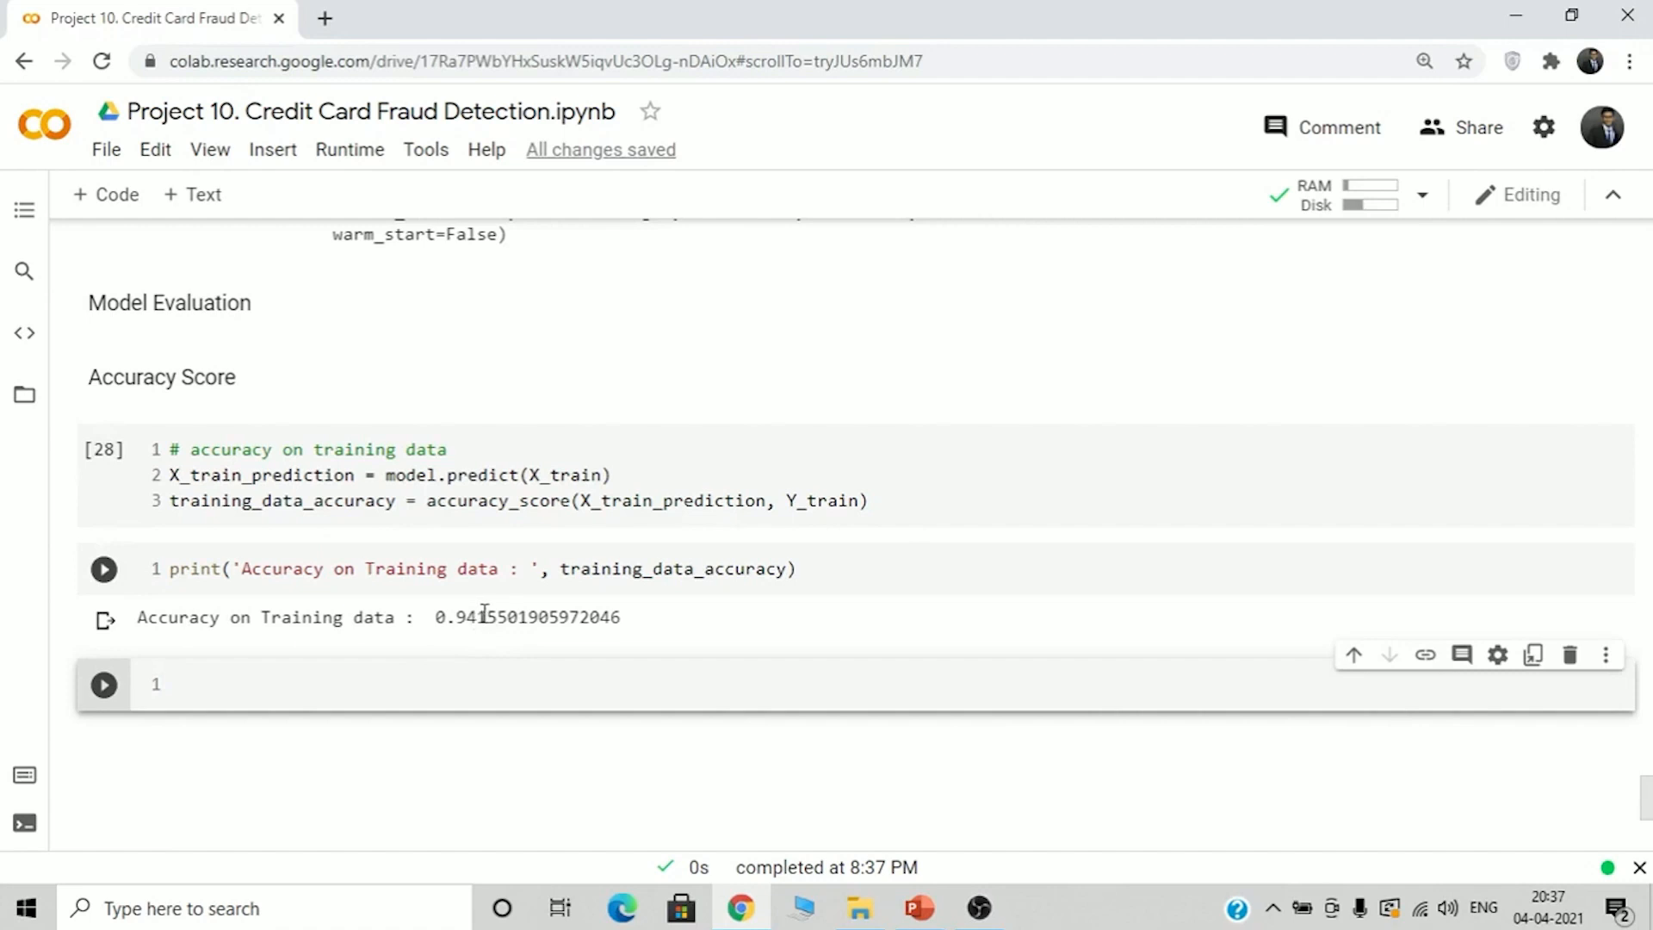
mouse_move(566, 691)
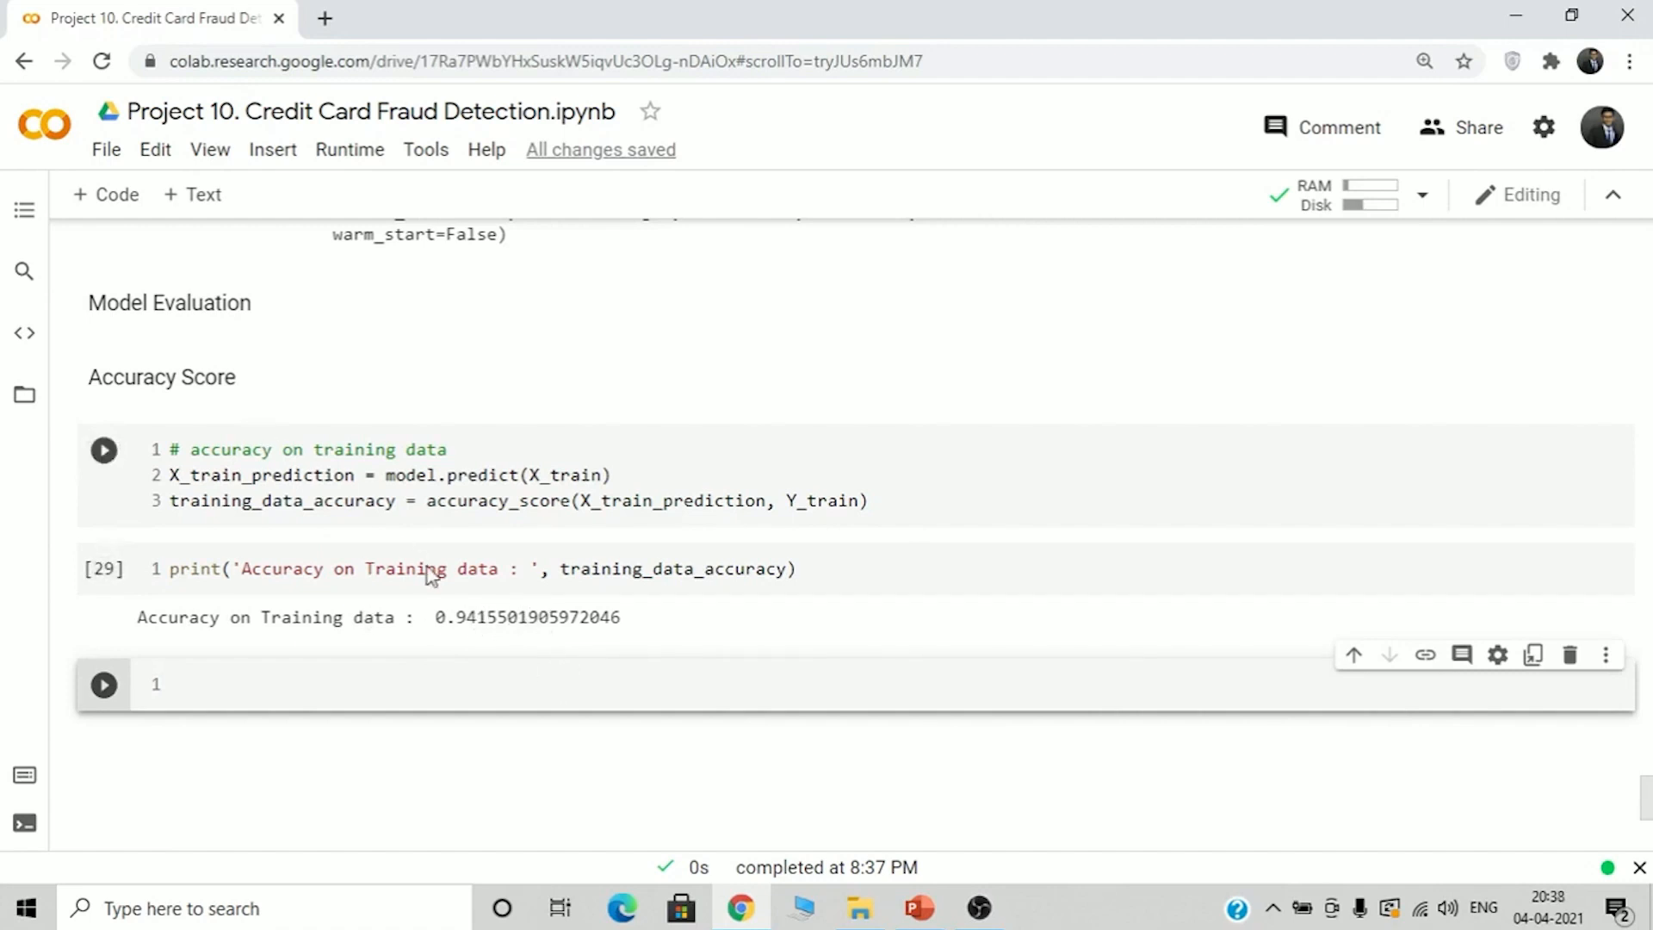
mouse_move(411, 516)
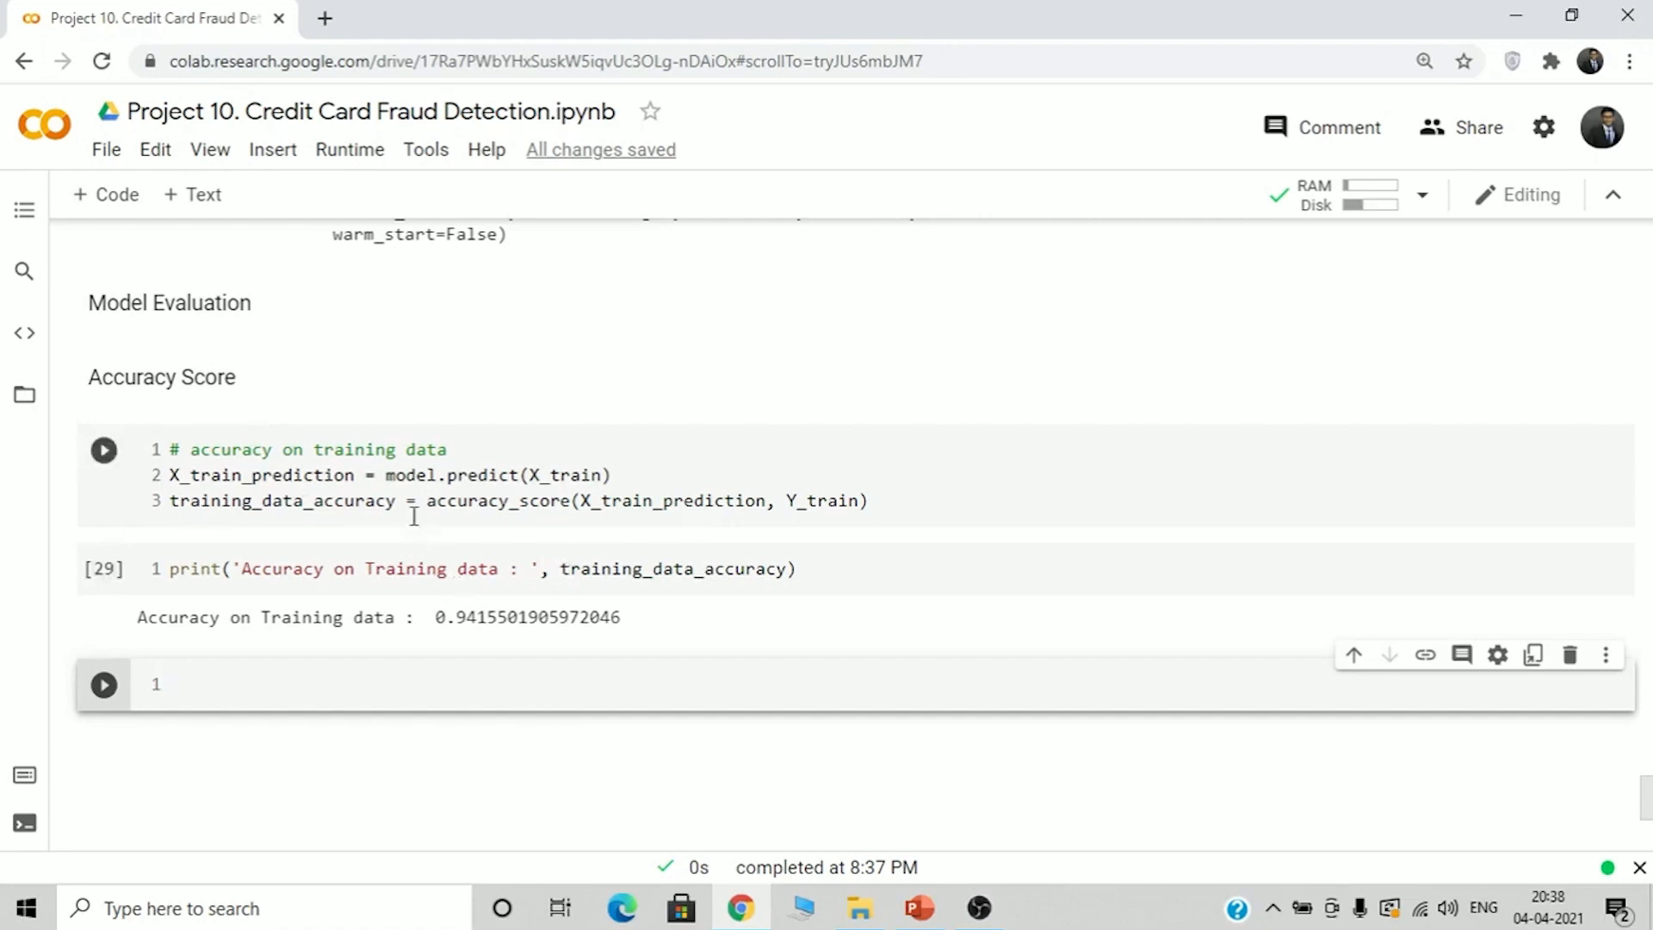
Run the training-data accuracy cell, printing accuracy 0.9415501905972046
scroll(up, 3)
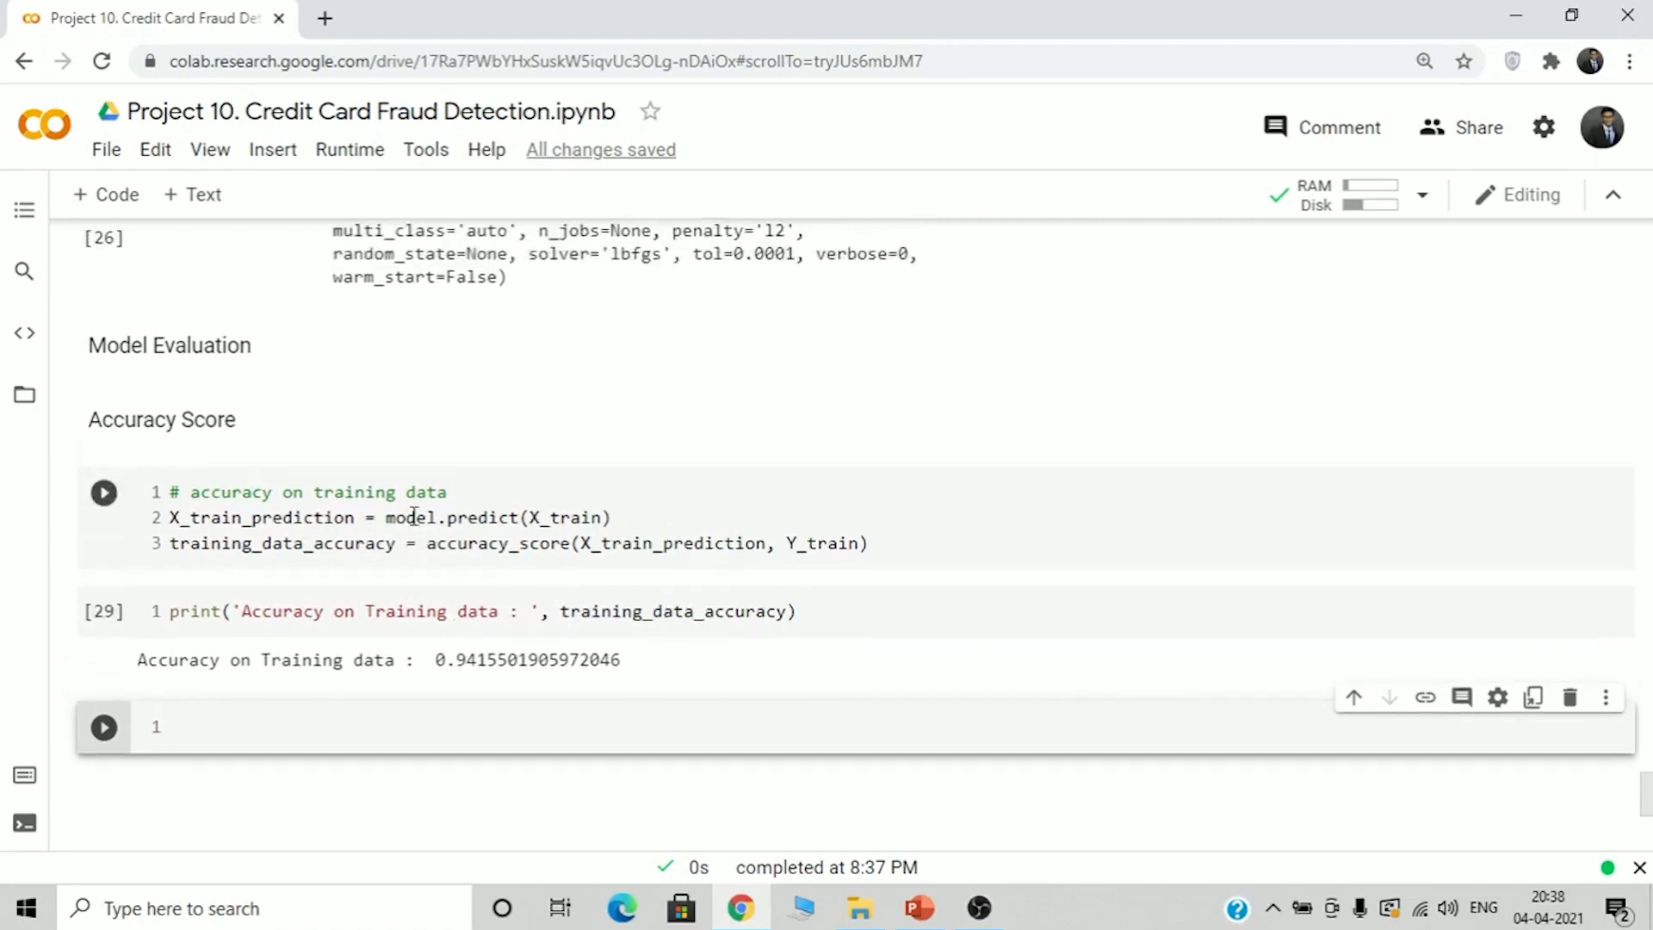
click(104, 493)
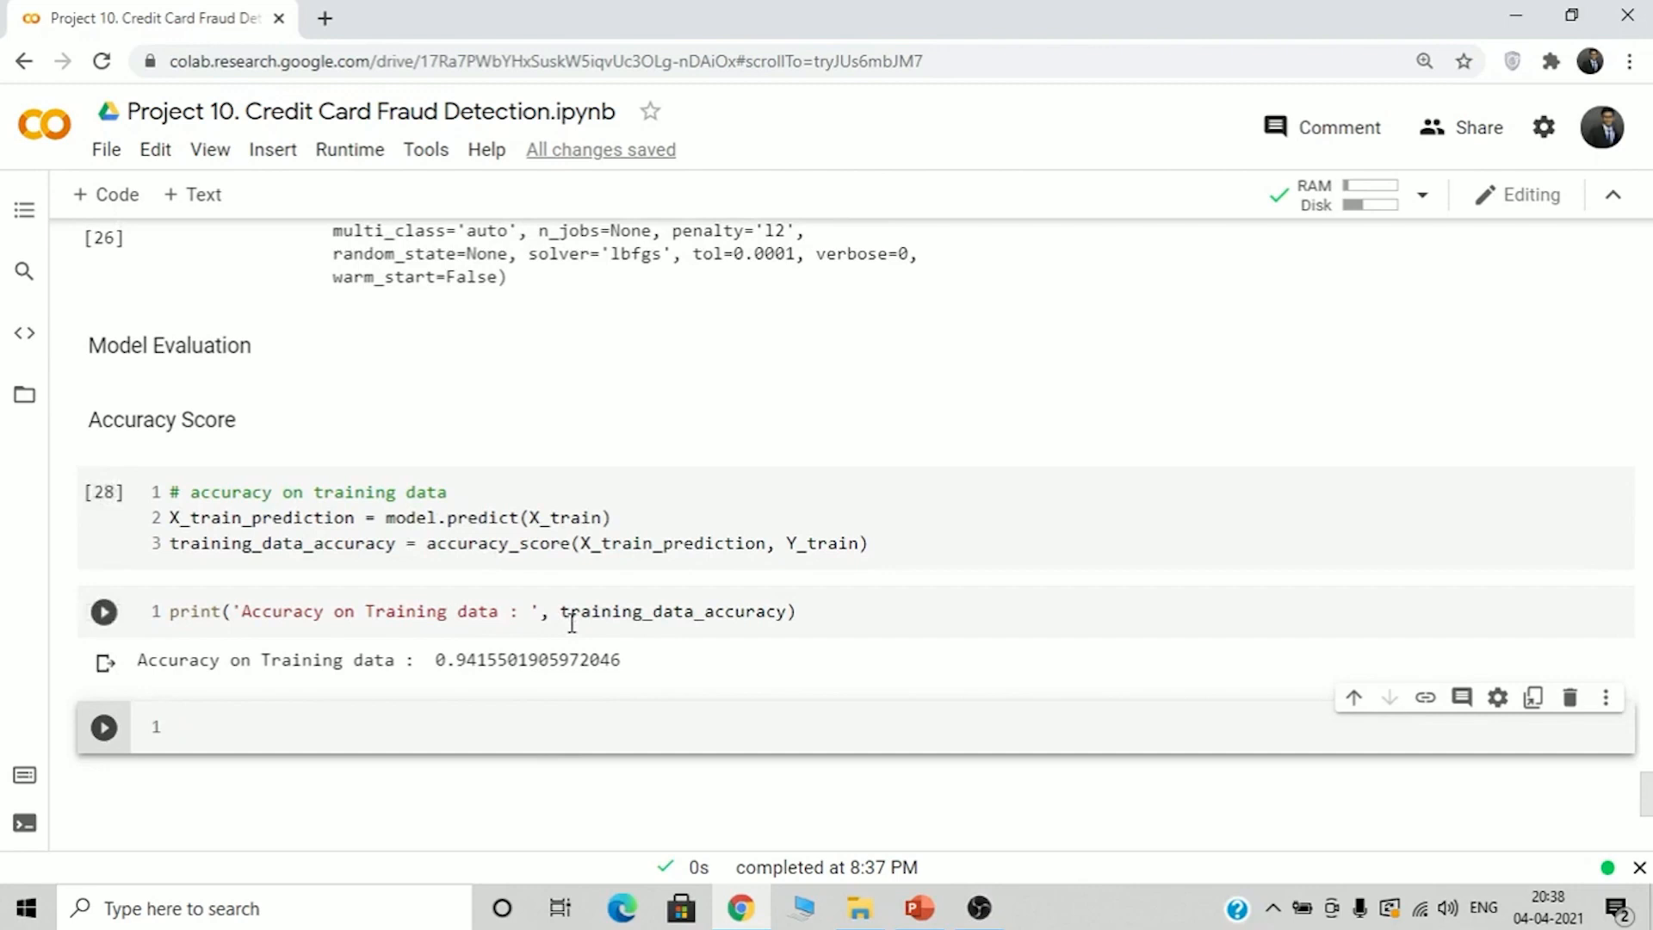
mouse_move(570, 722)
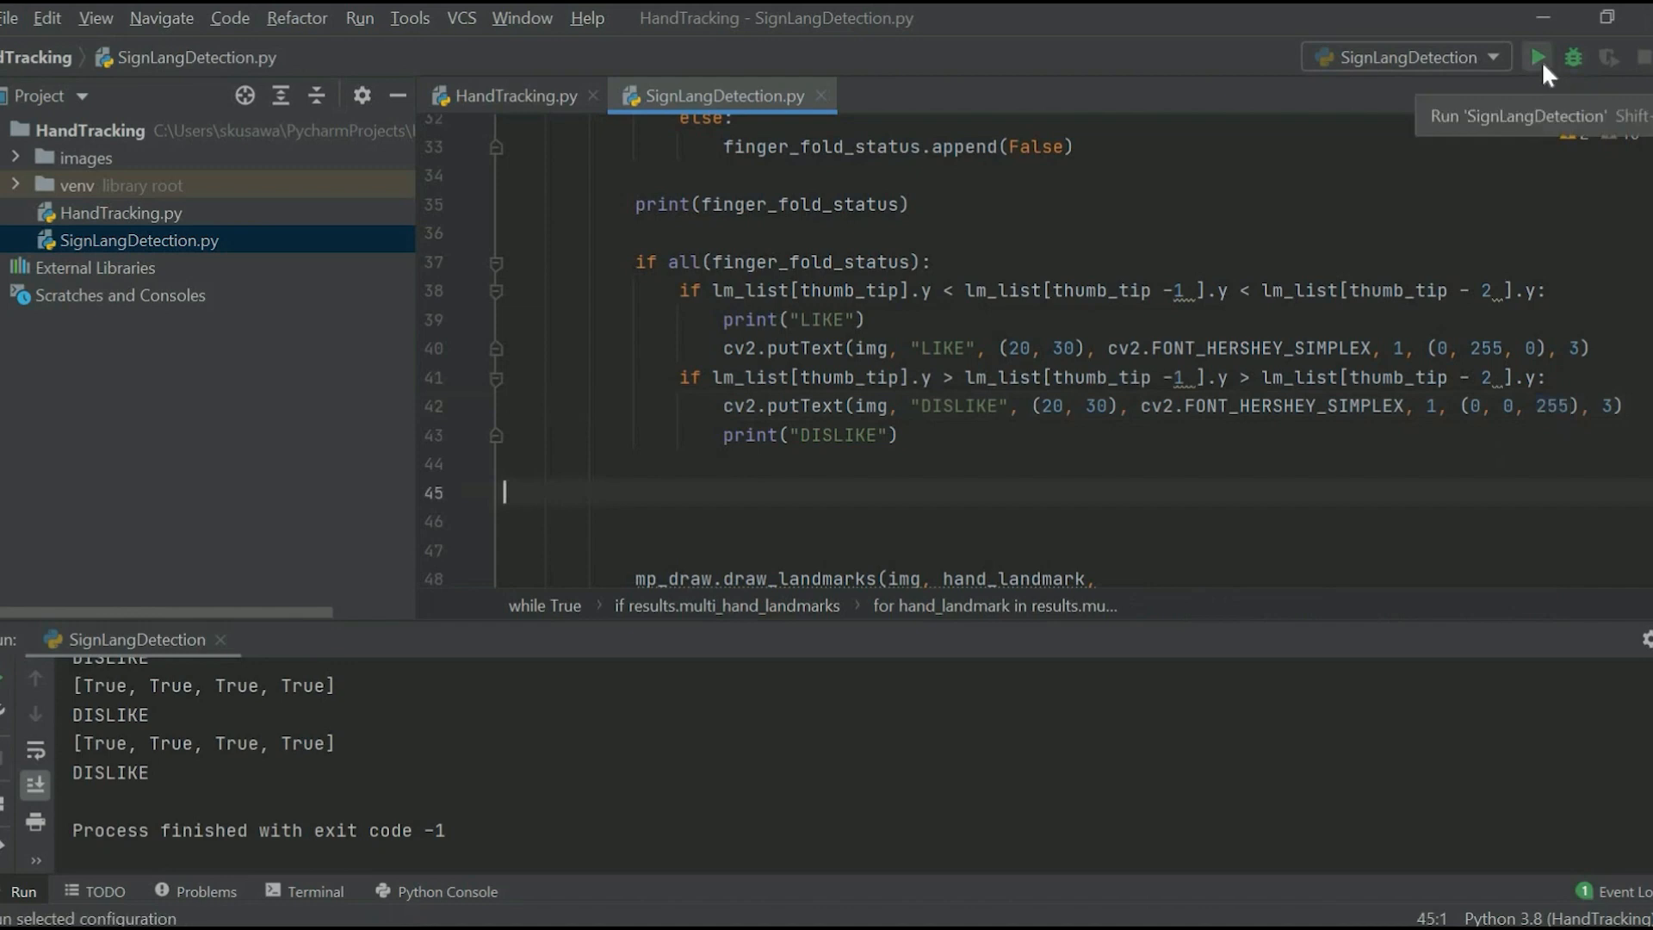
Rerun the SignLangDetection hand-gesture script from PyCharm's Run button
click(1536, 57)
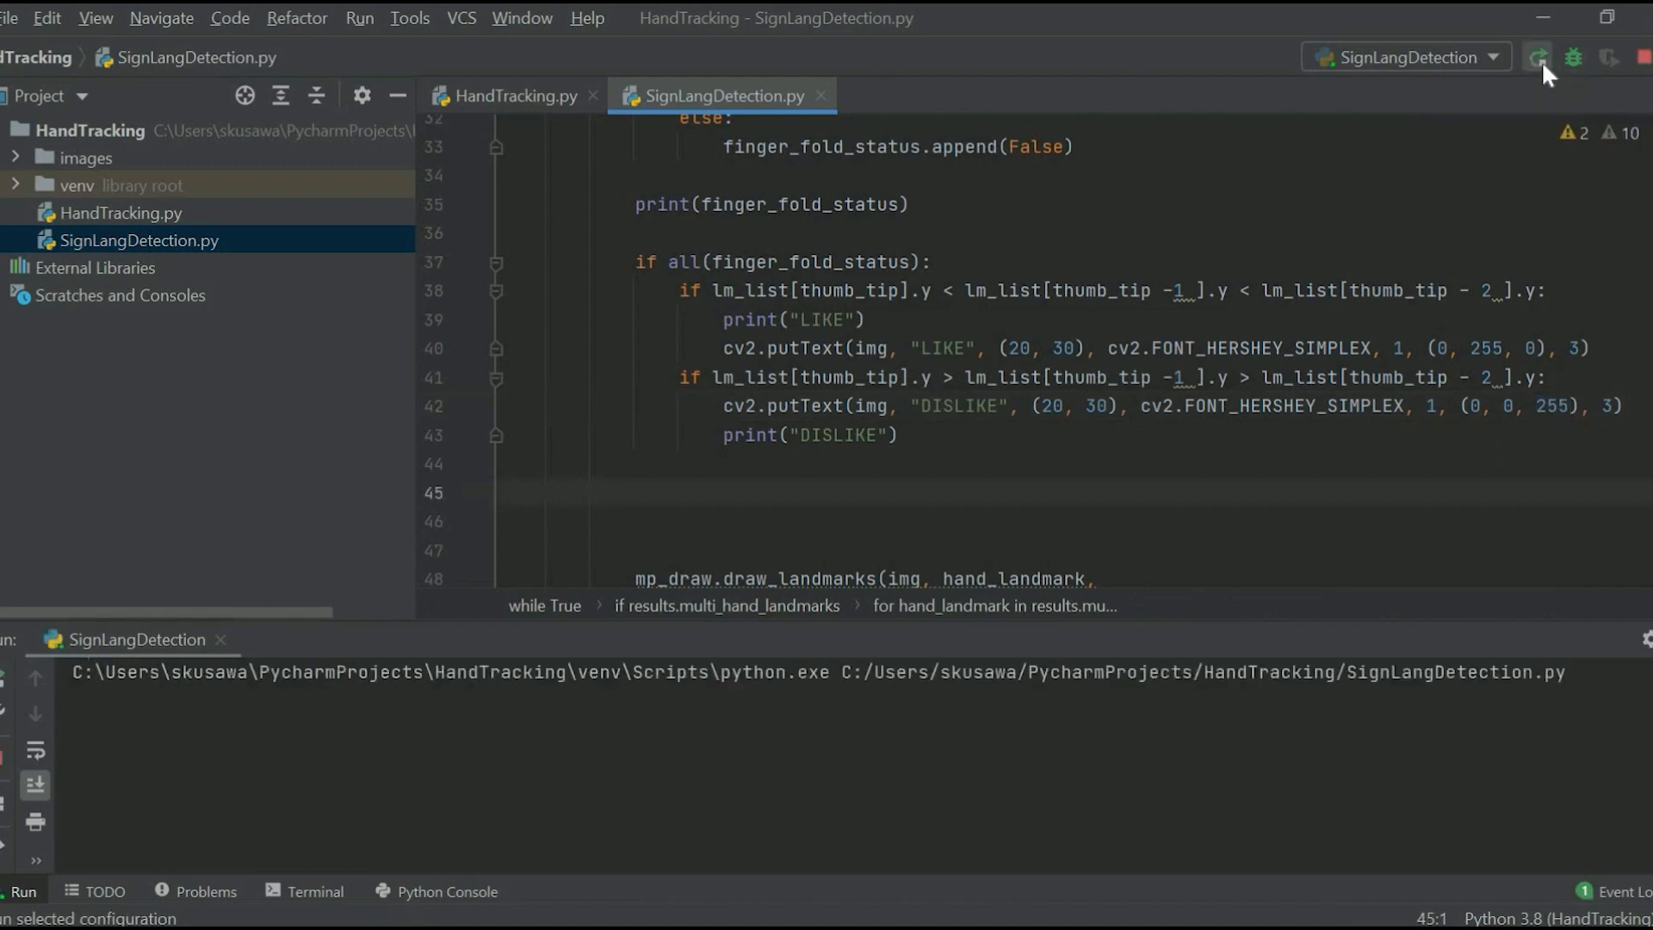
click(1536, 57)
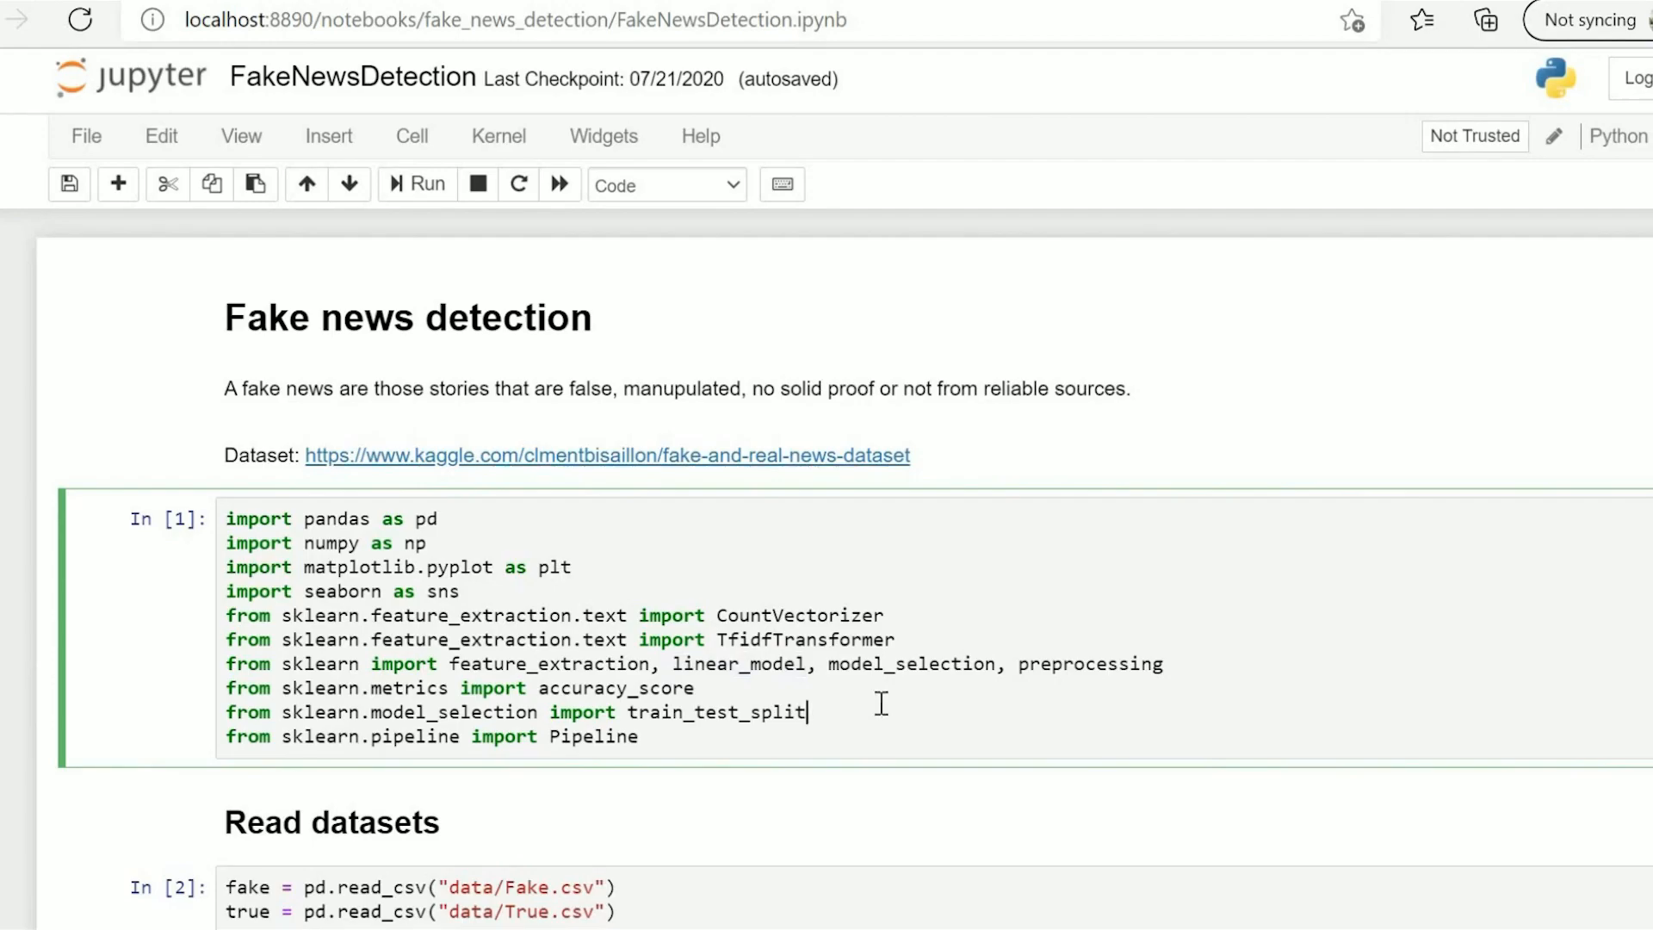
mouse_move(767, 682)
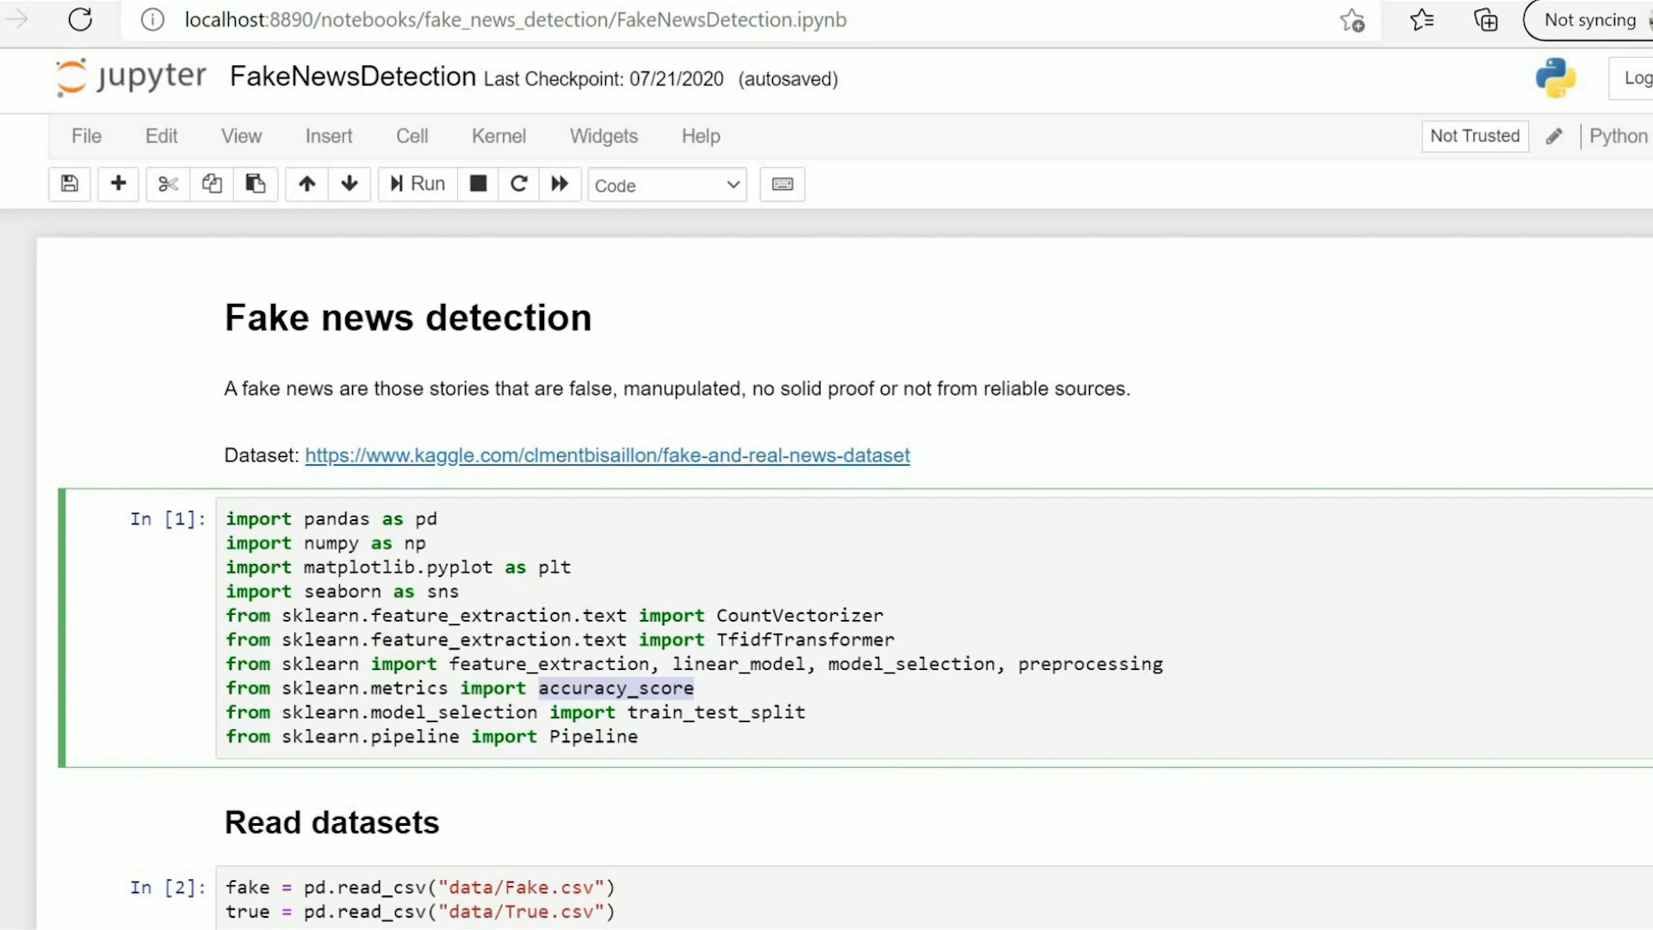
scroll(down, 3)
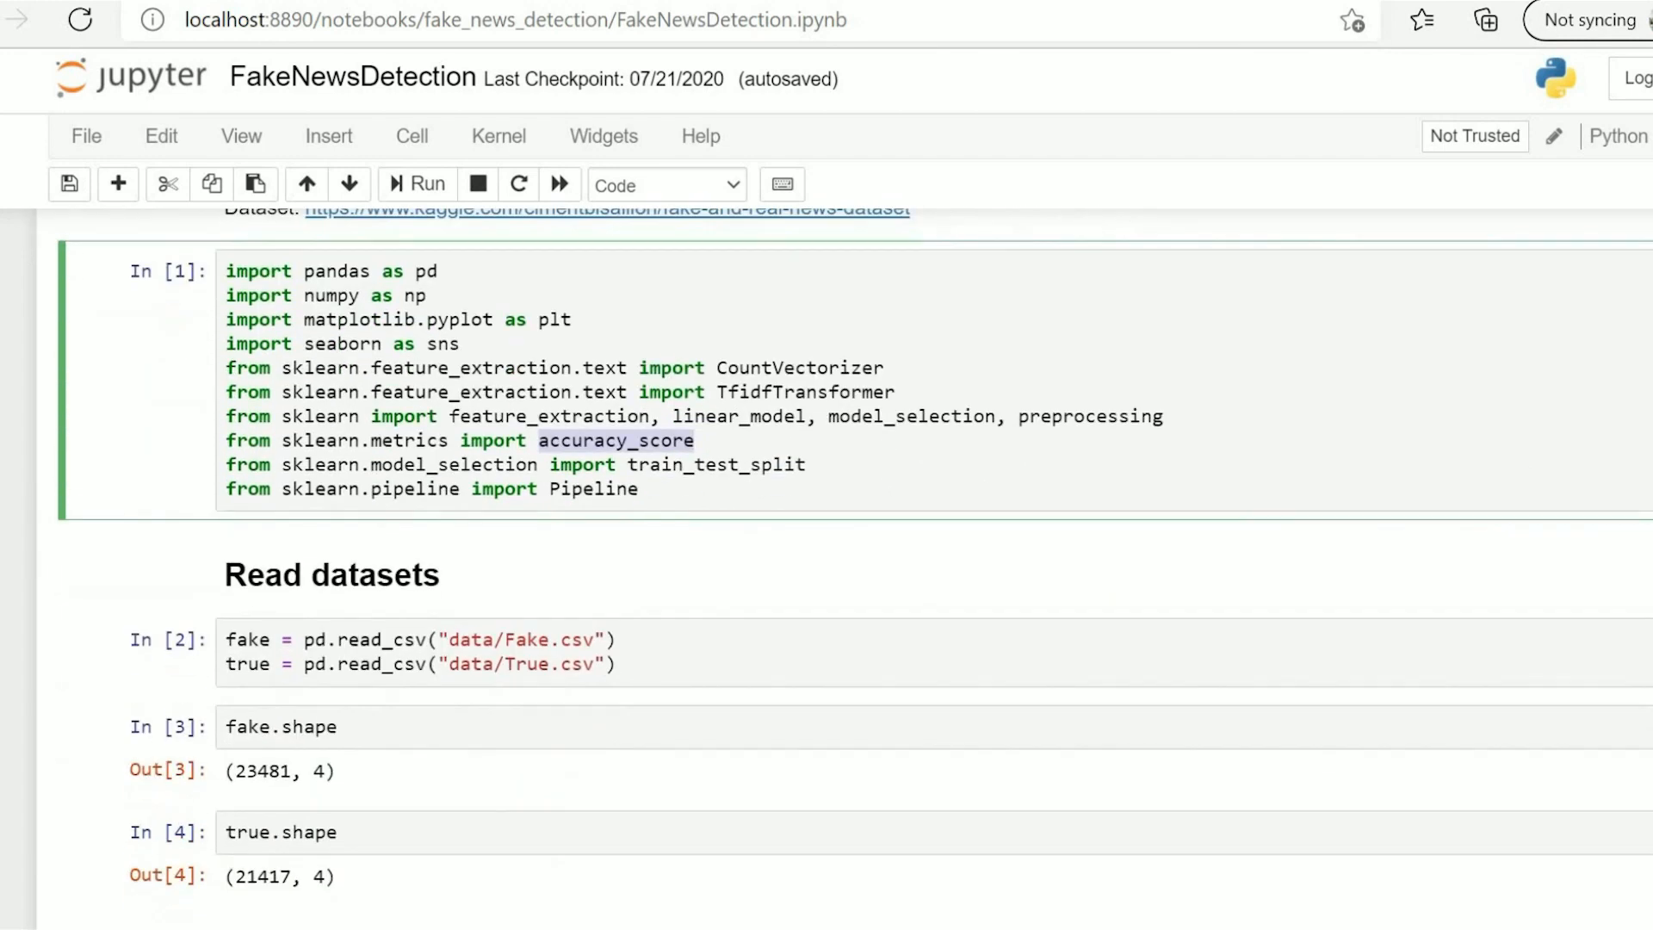
scroll(down, 3)
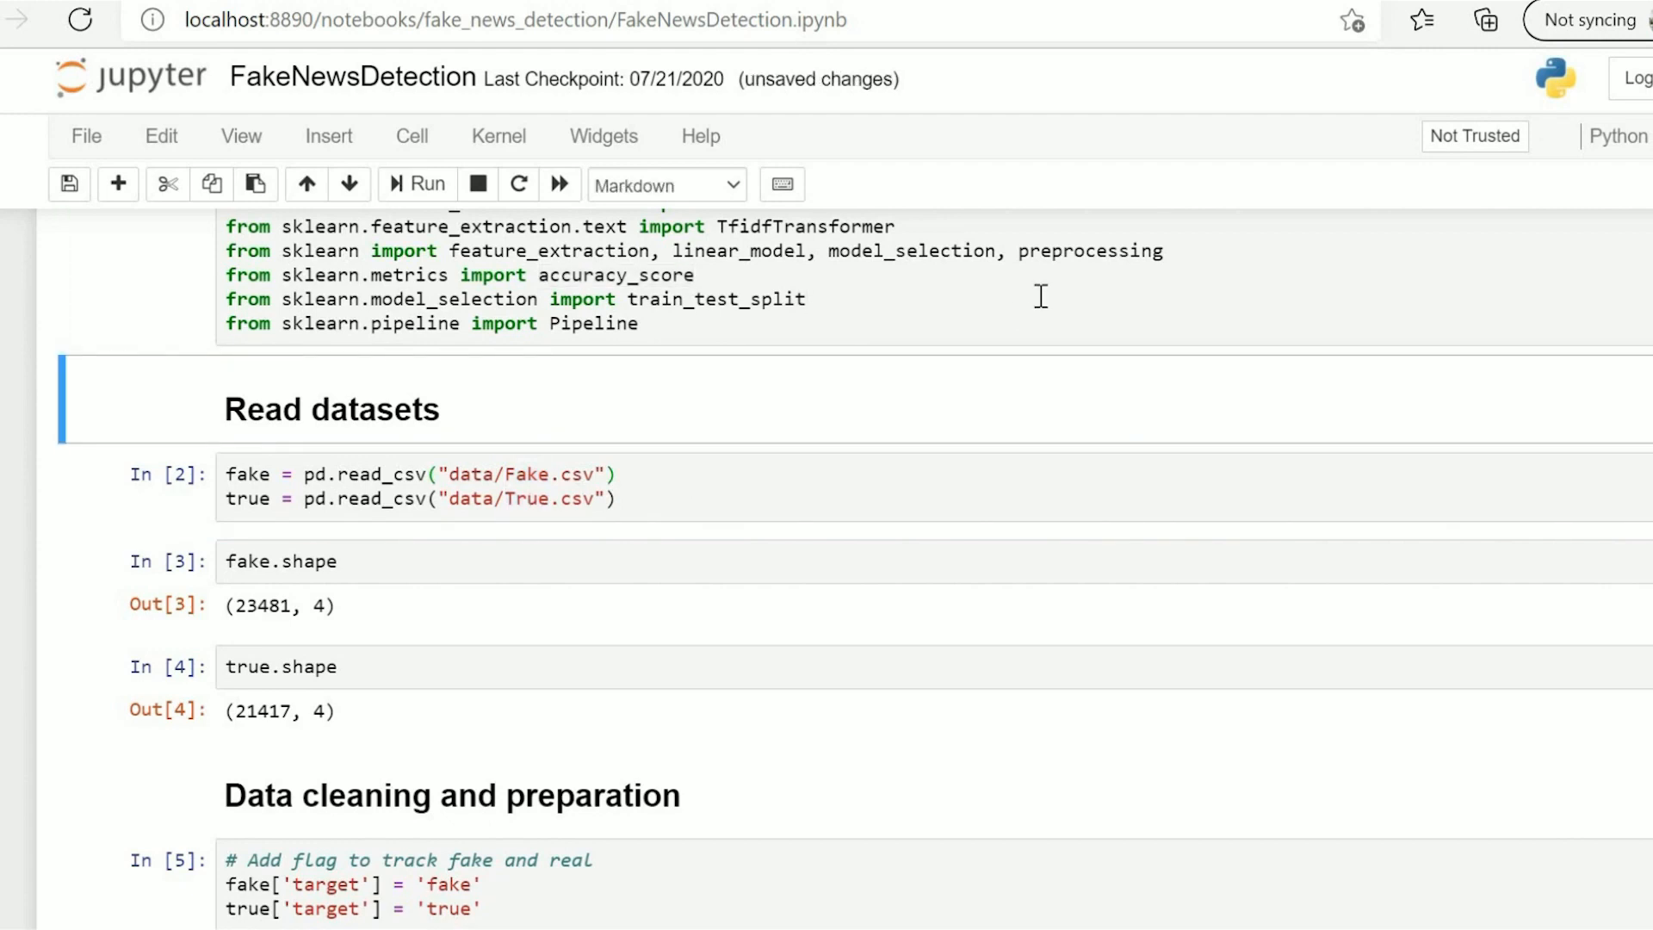
click(426, 184)
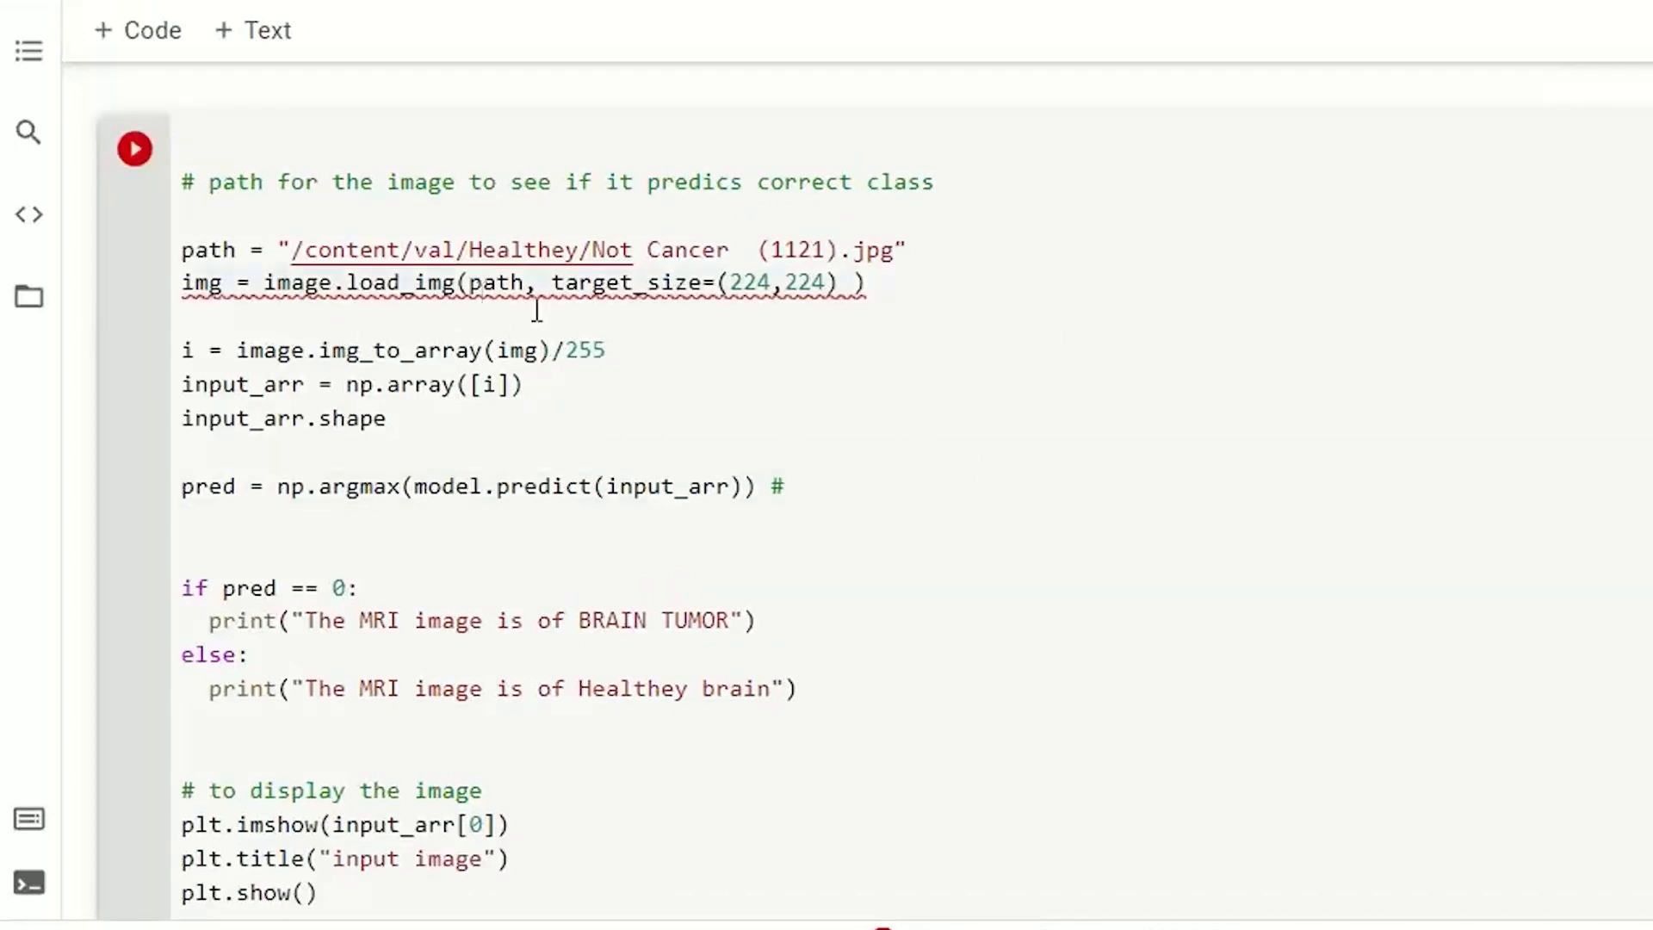
Run the brain MRI prediction cell and view its NameError: 'image' not defined
scroll(down, 3)
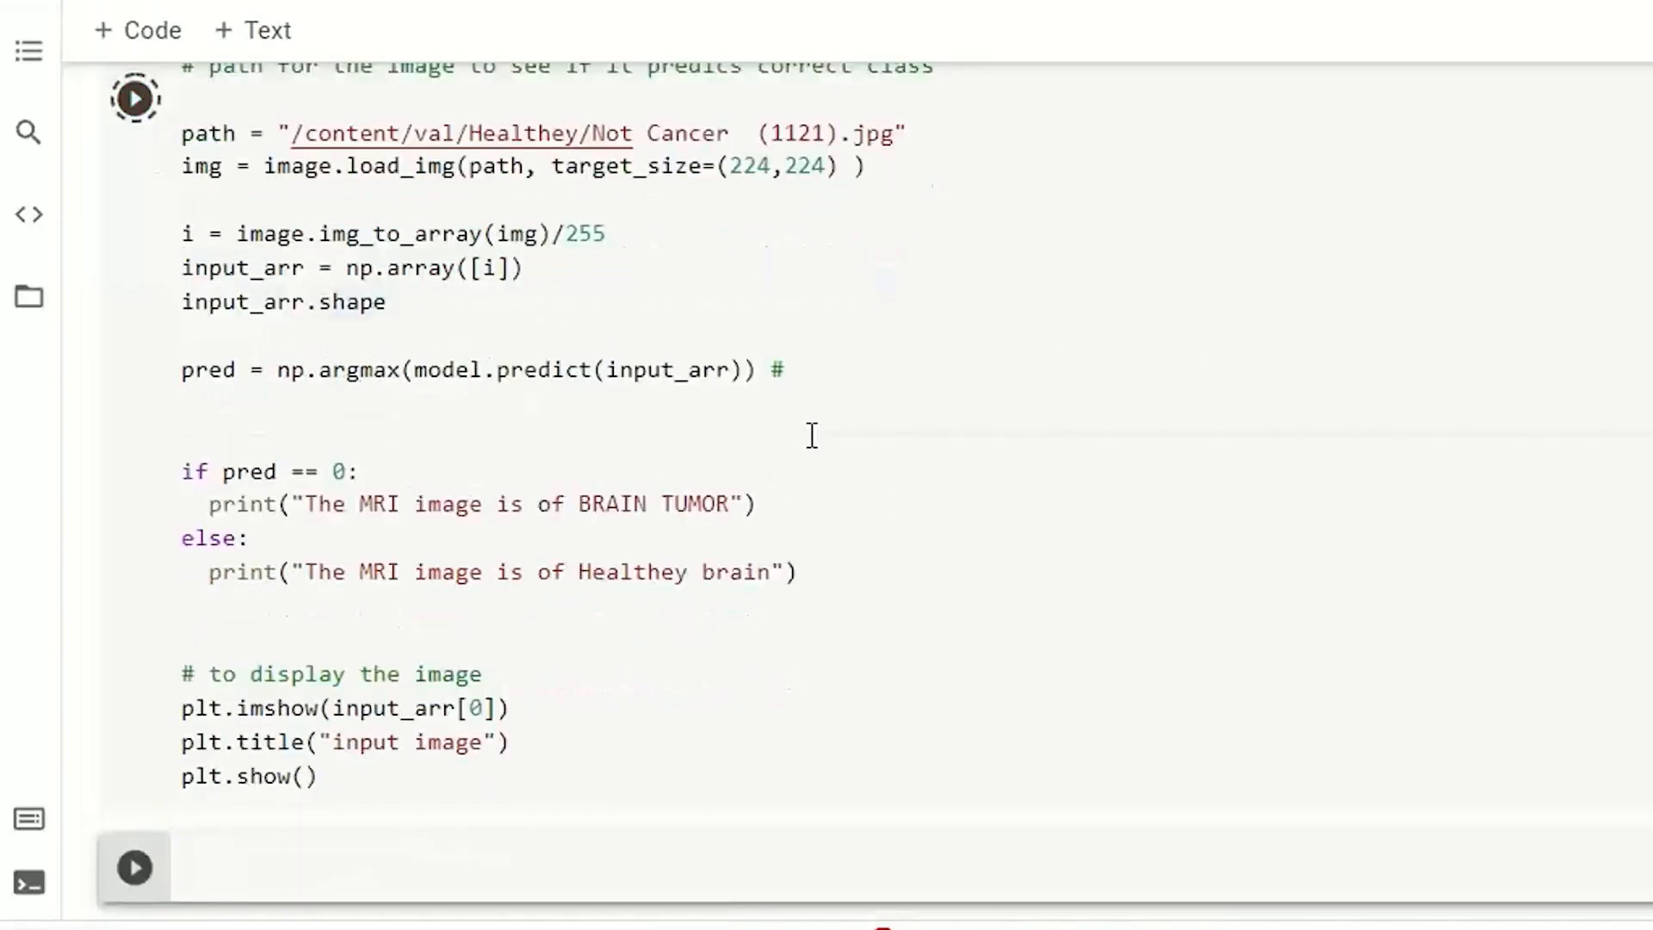
click(134, 98)
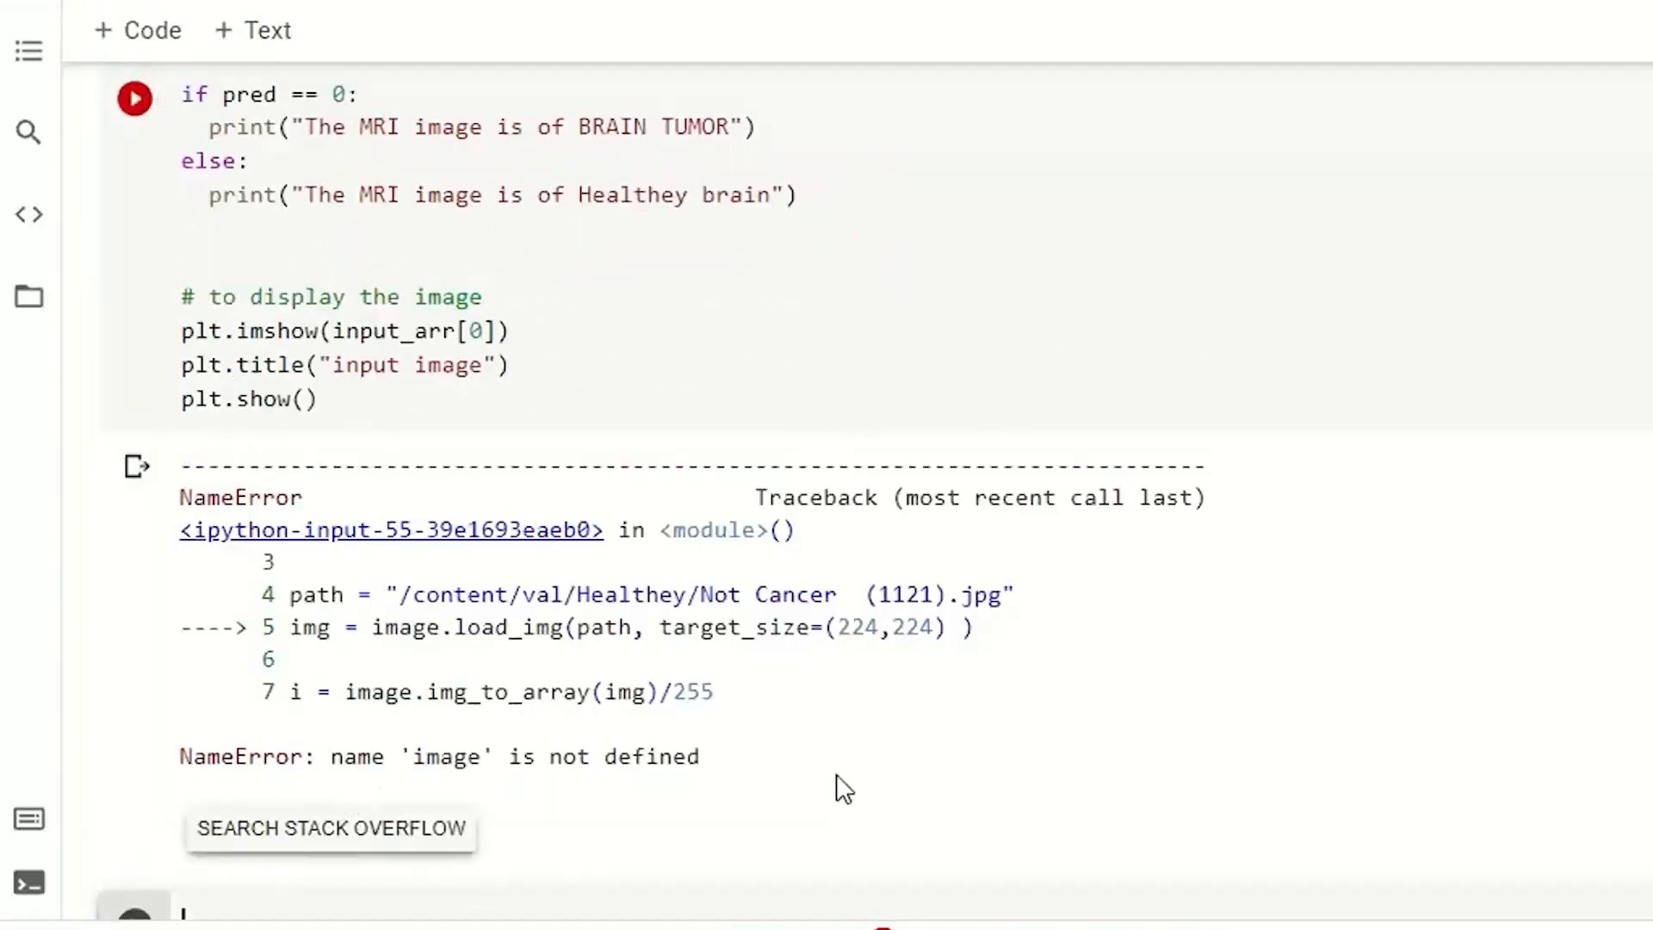
scroll(up, 3)
text(fro)
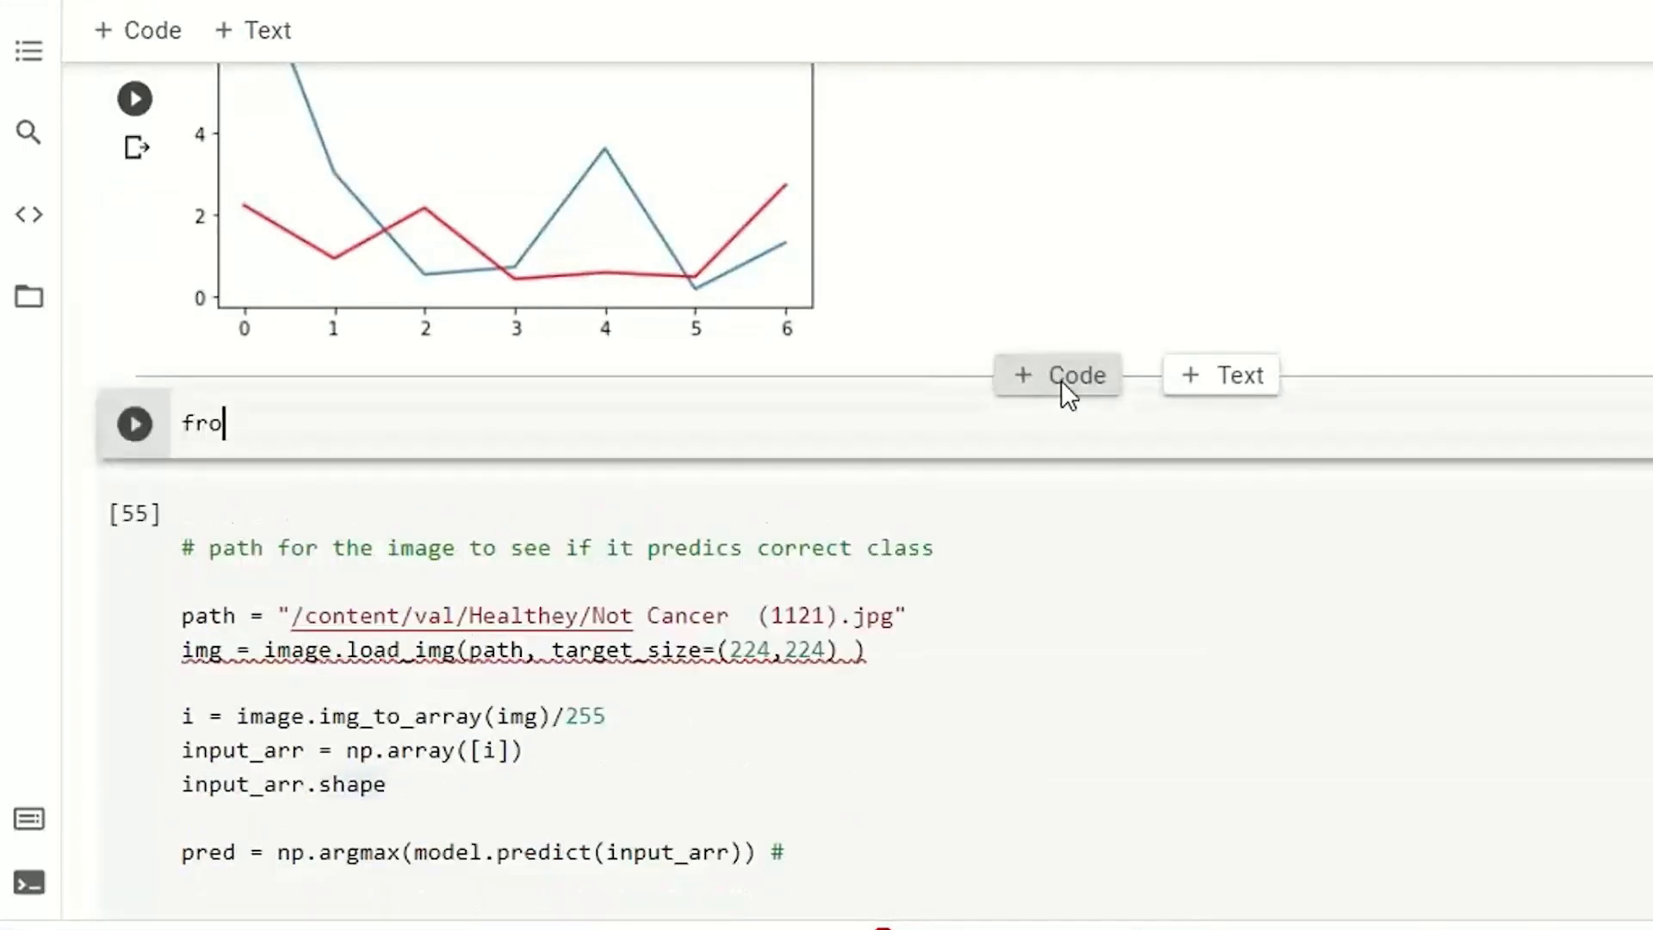
Run 'from keras.preprocessing import image', then wrap the prediction input as preprocess_input(i)
text(m keras)
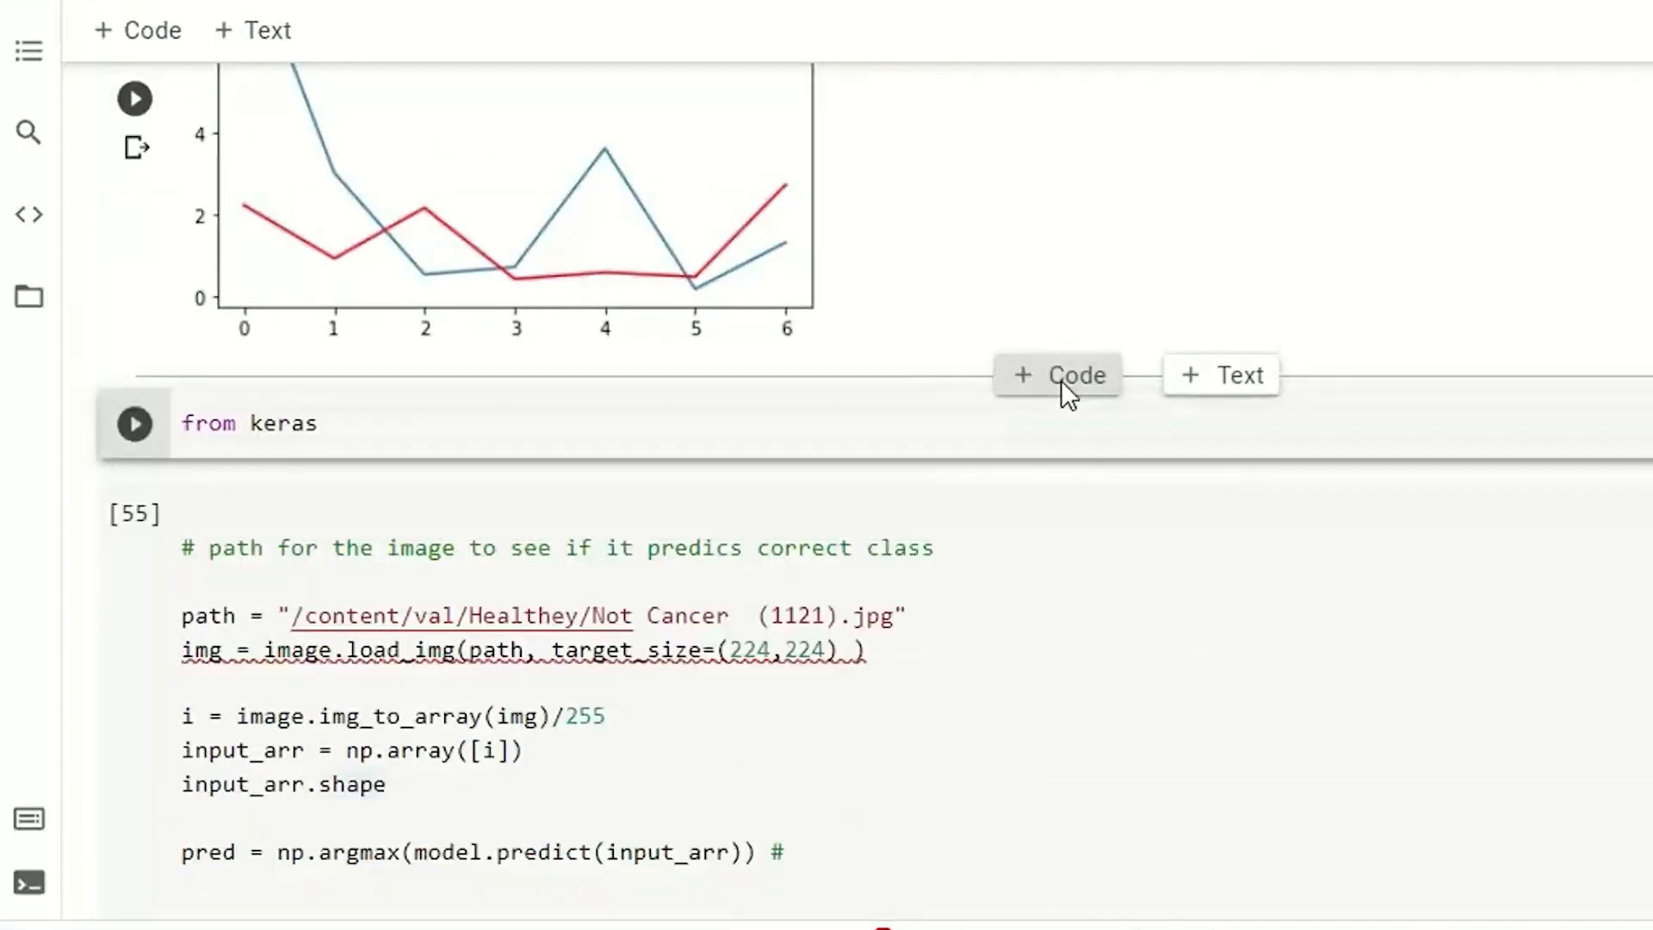
text(.preprocessing i)
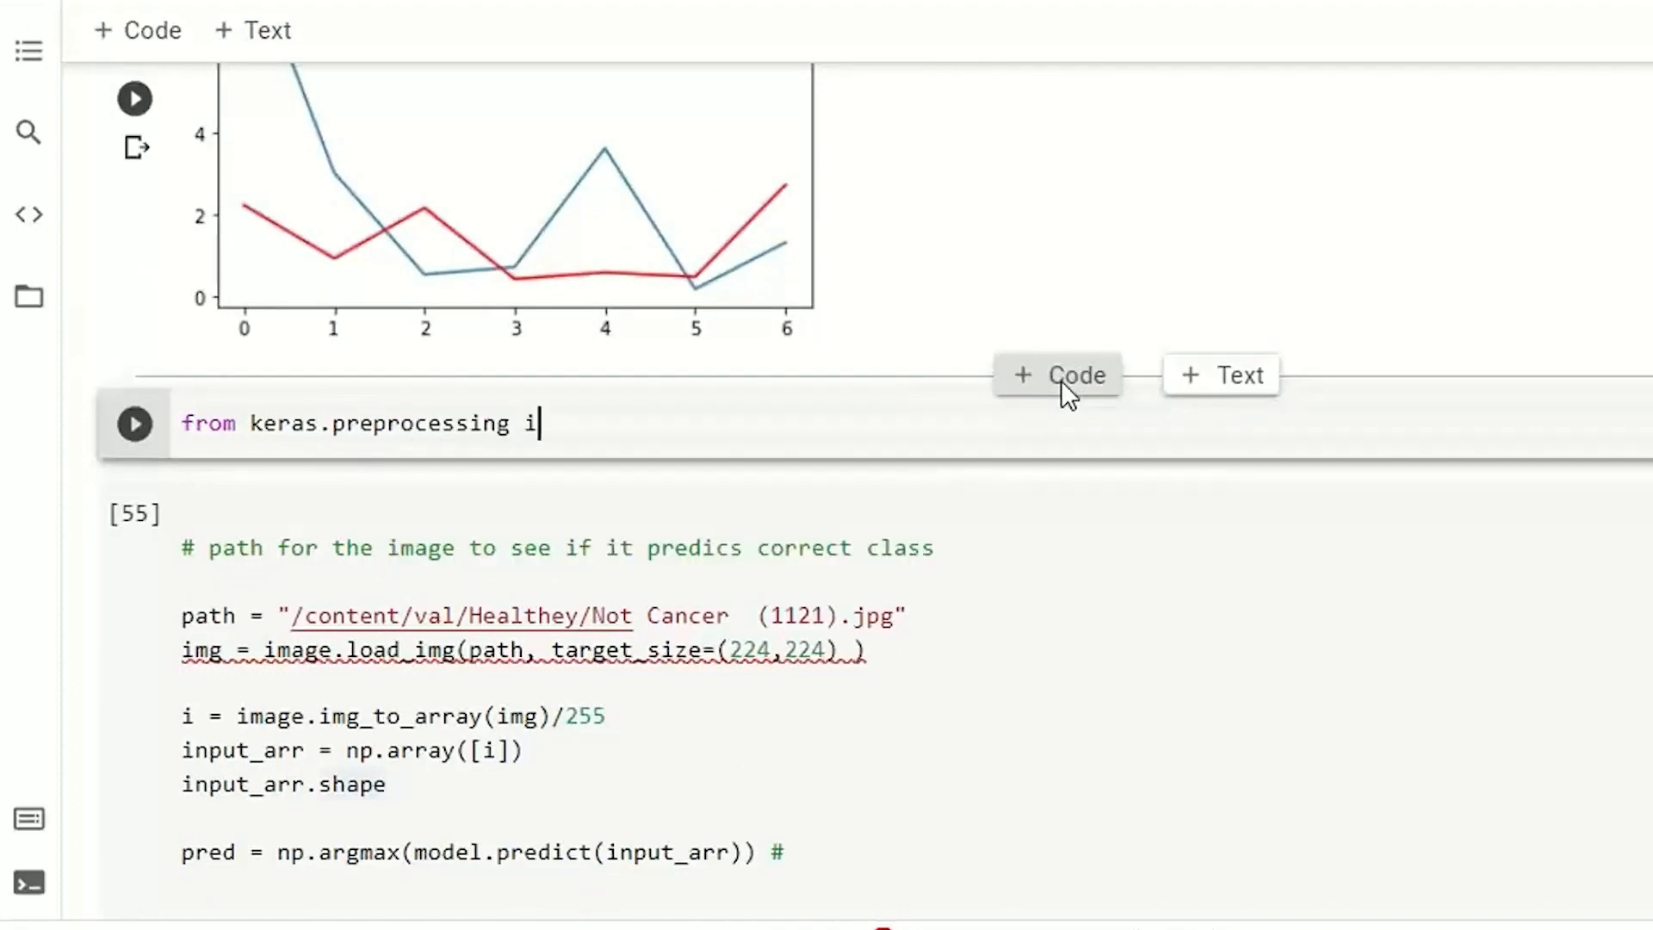
text(mport  image)
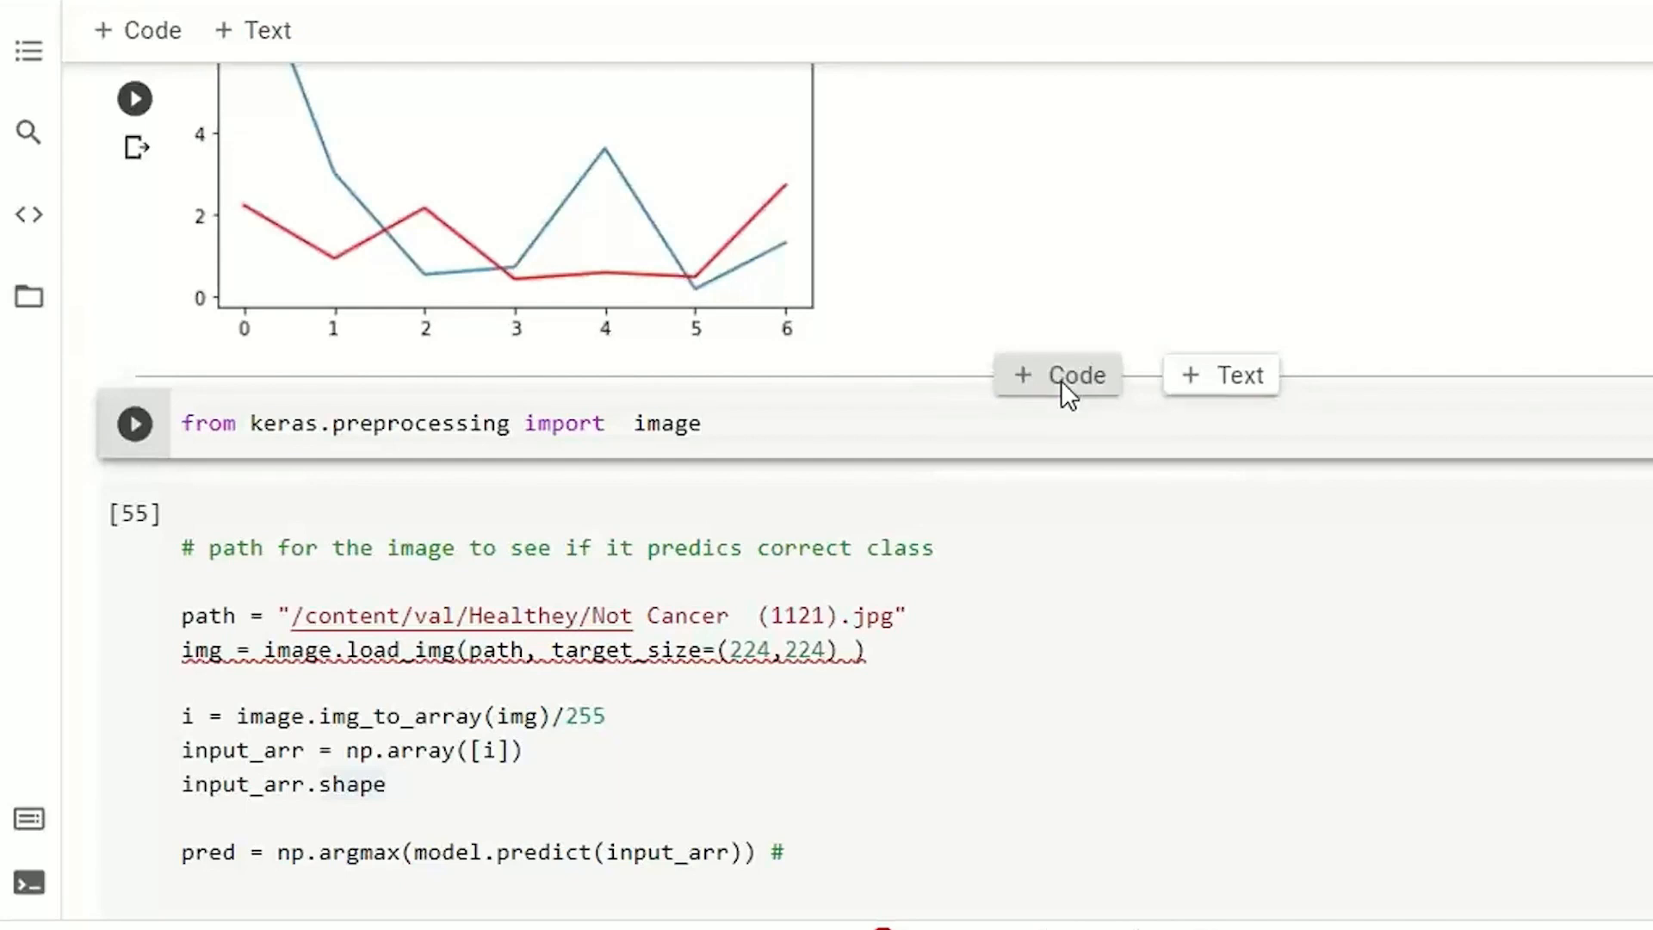
click(686, 422)
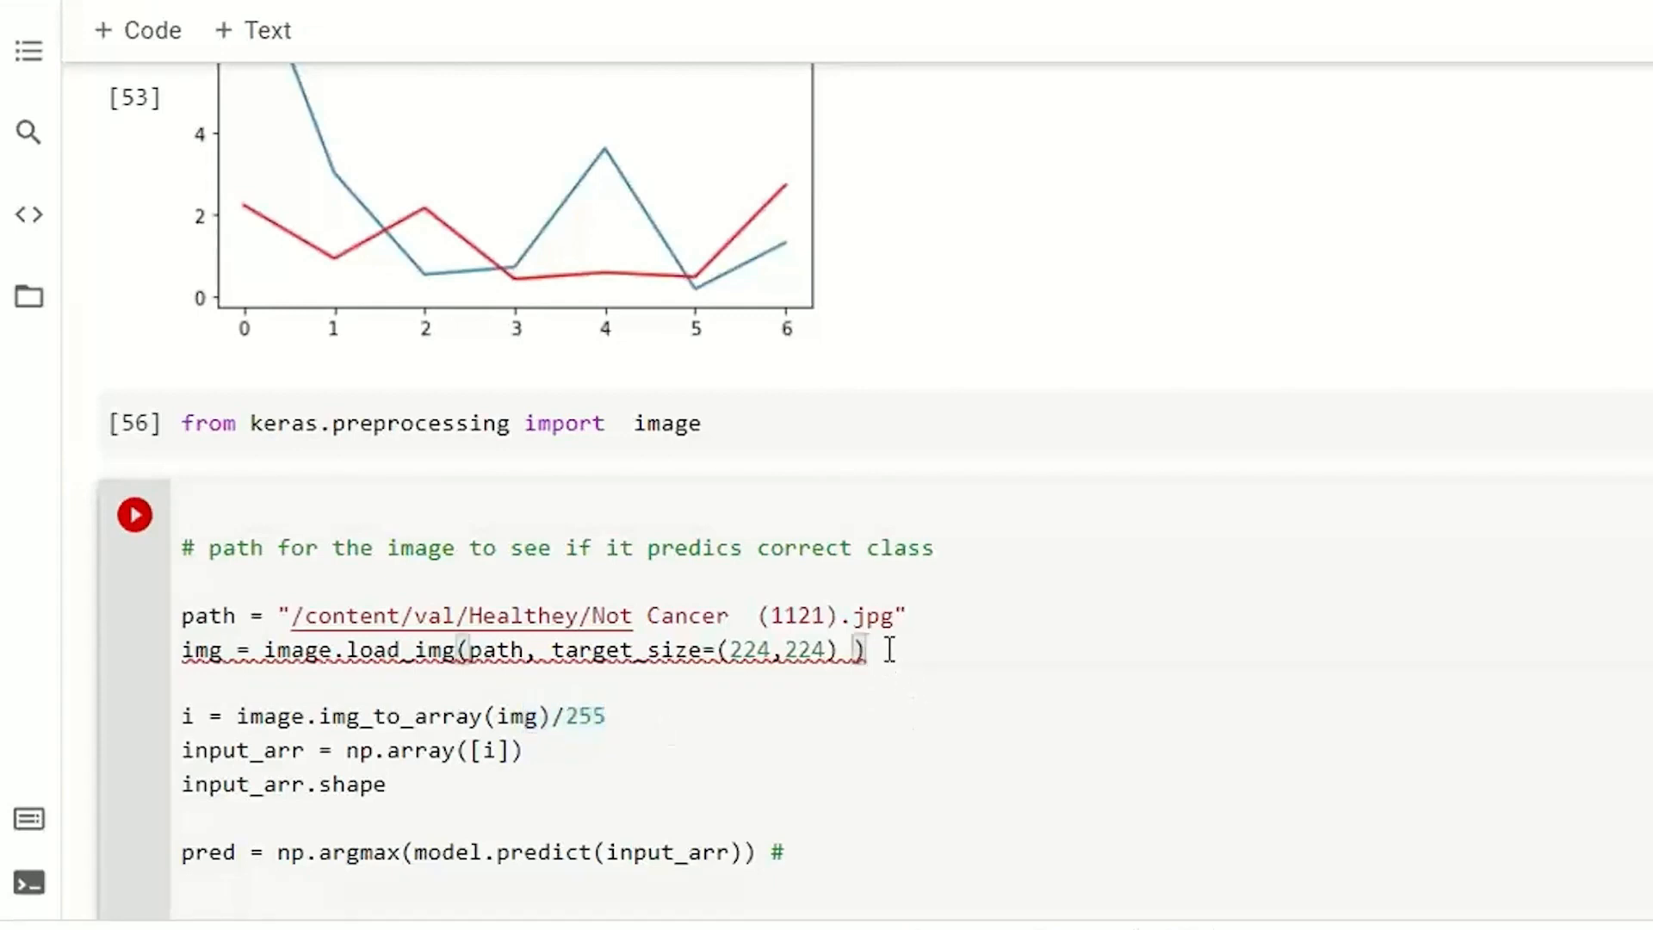
mouse_move(649, 722)
text(i =)
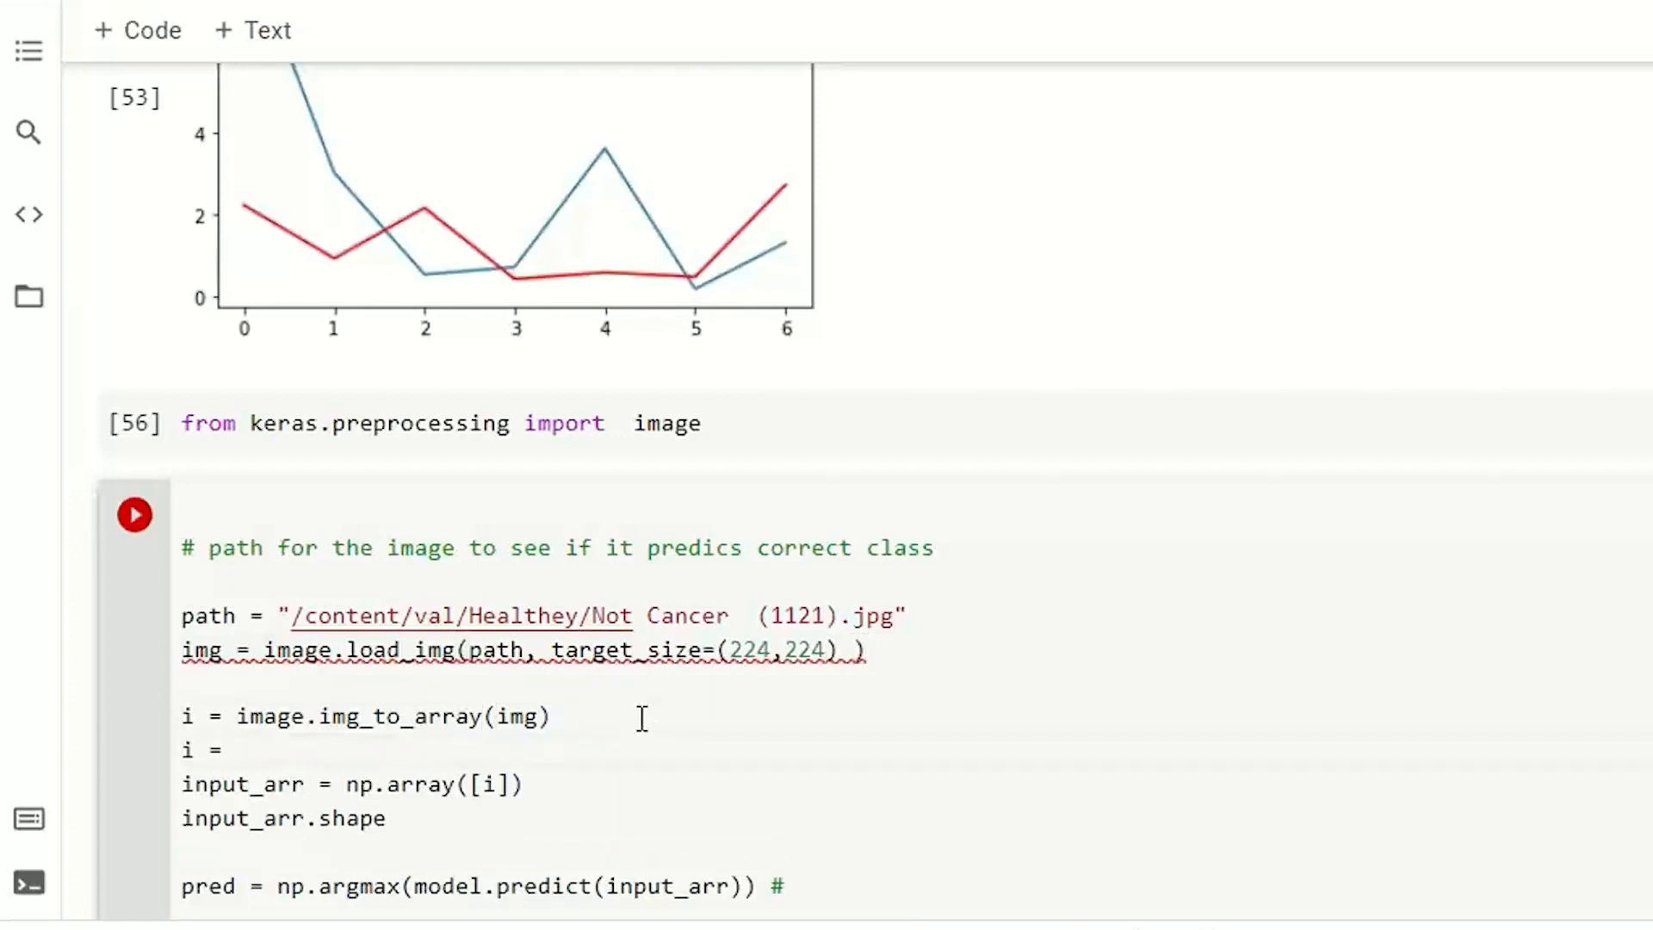
text(preprocess_input)
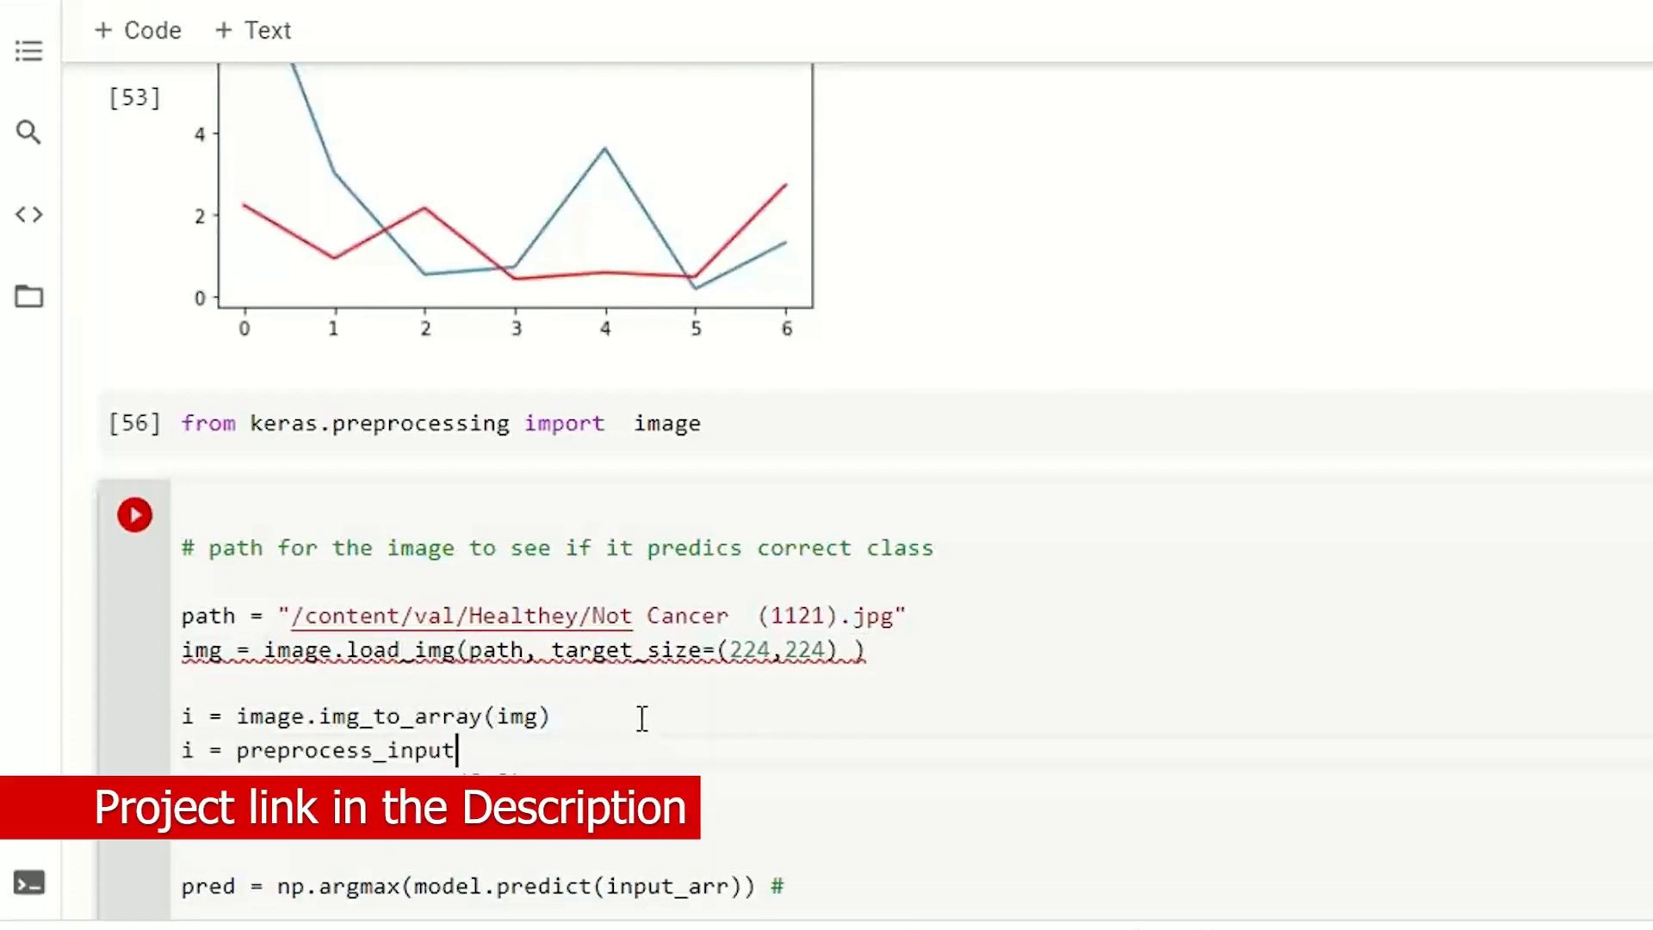
text((i))
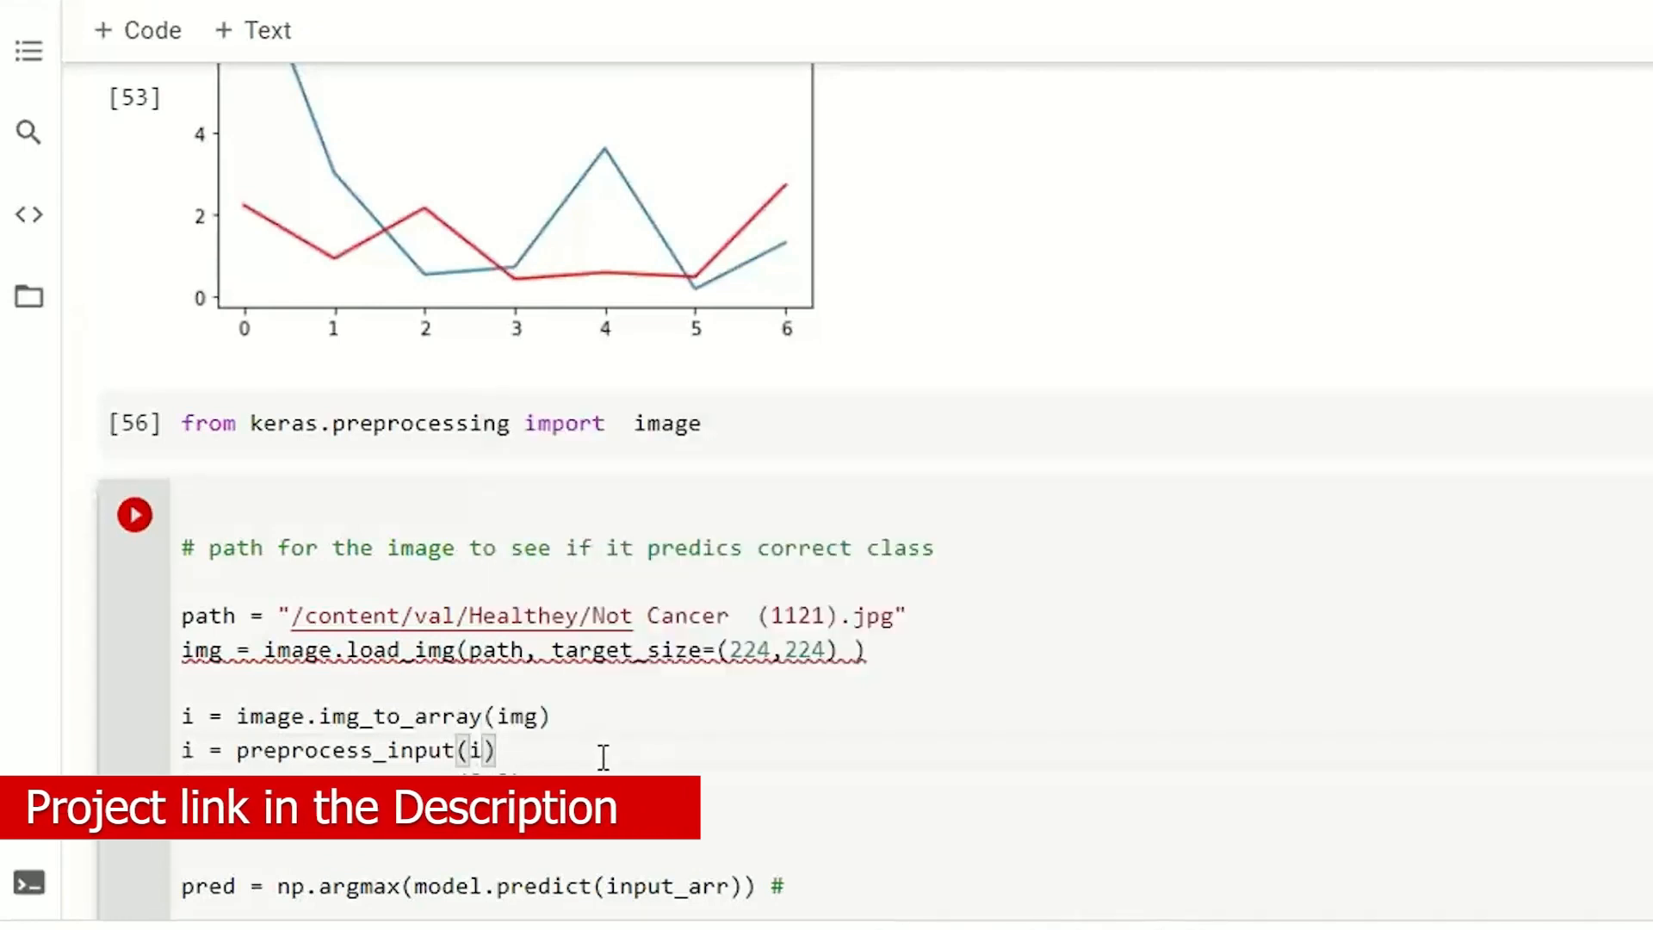